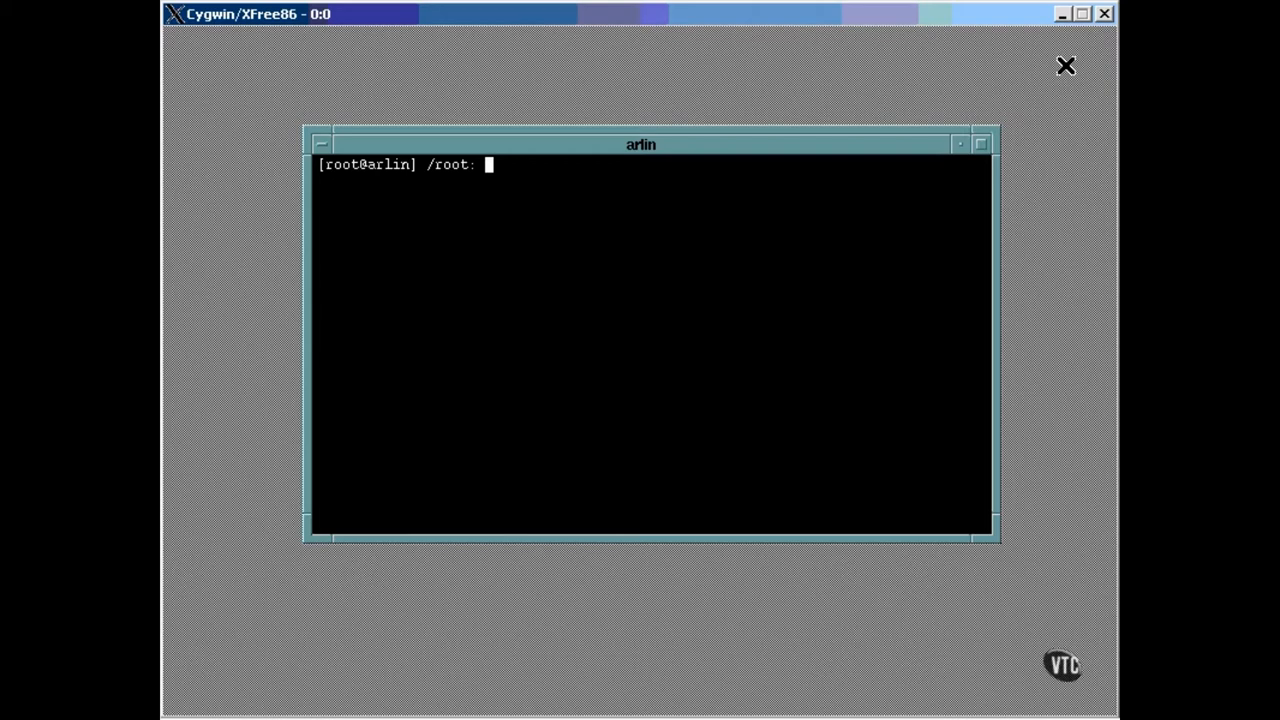
Step: Launch fdisk on the floppy device /dev/fd0
{"action": "type", "text": "fdi"}
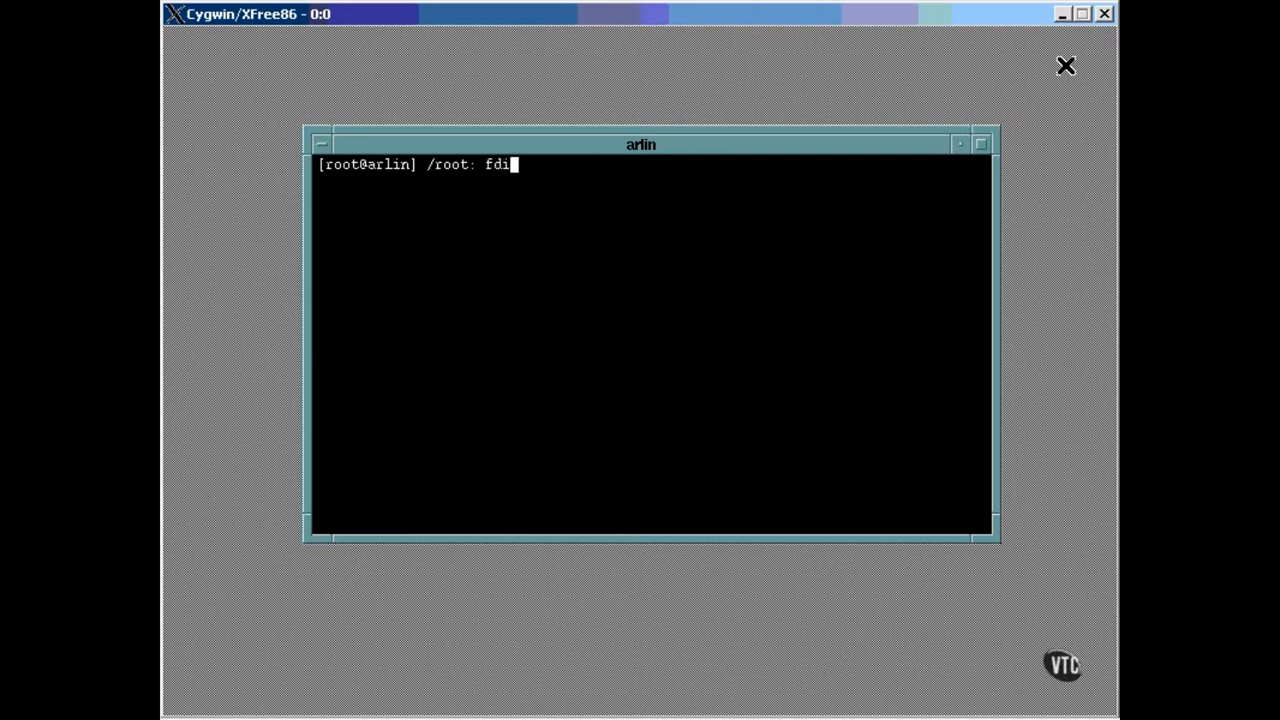
{"action": "type", "text": "sk /d"}
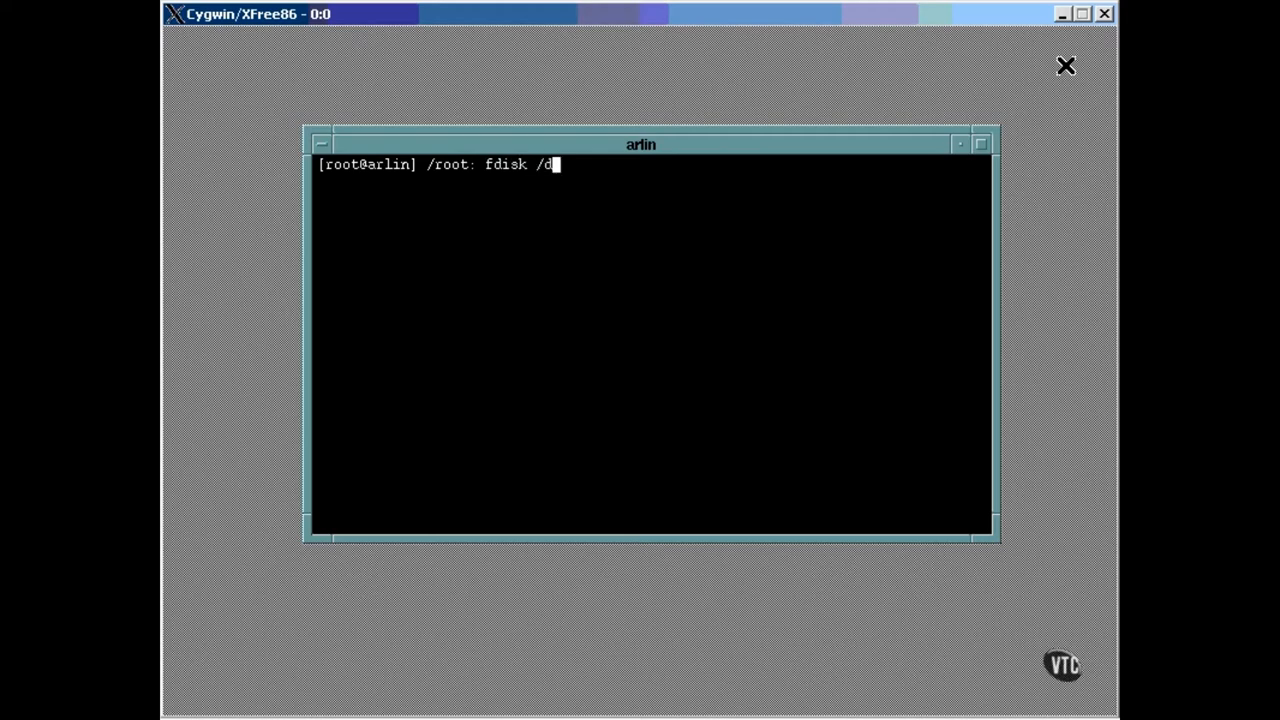
{"action": "type", "text": "ev/fd0"}
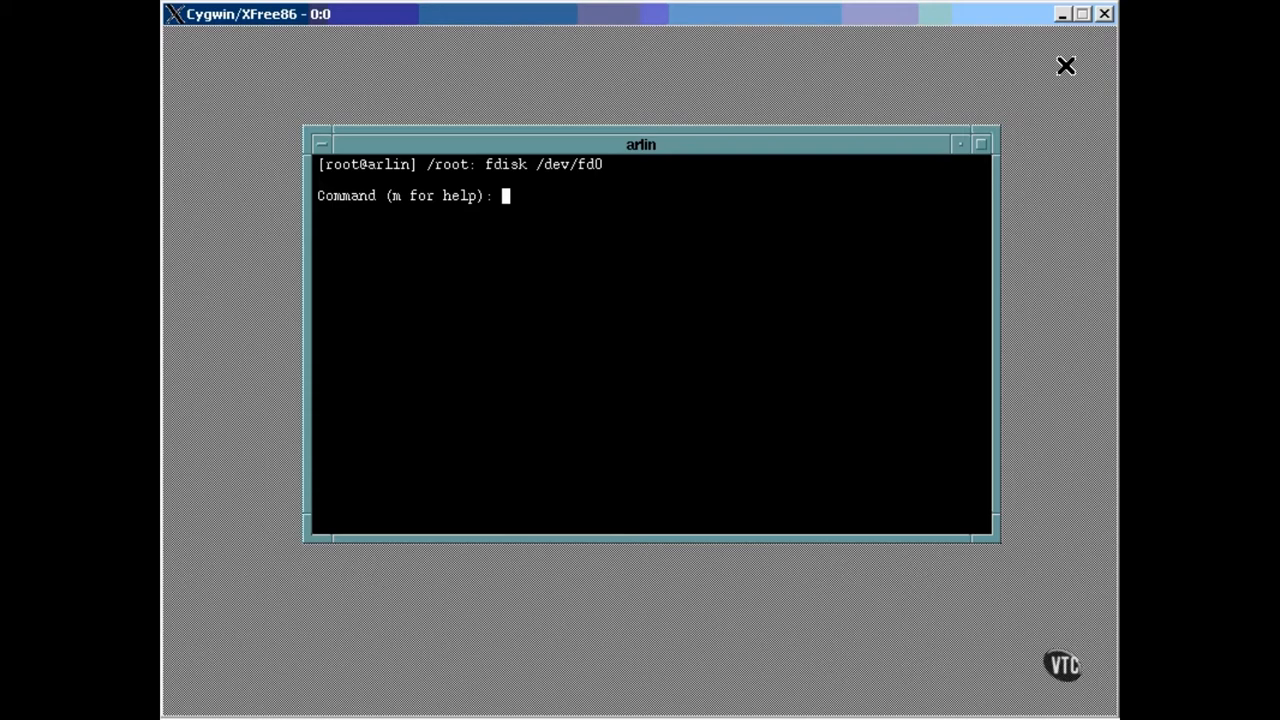
Step: Create primary partition 1 on cylinders 1–10 and print the resulting table
{"action": "type", "text": "p"}
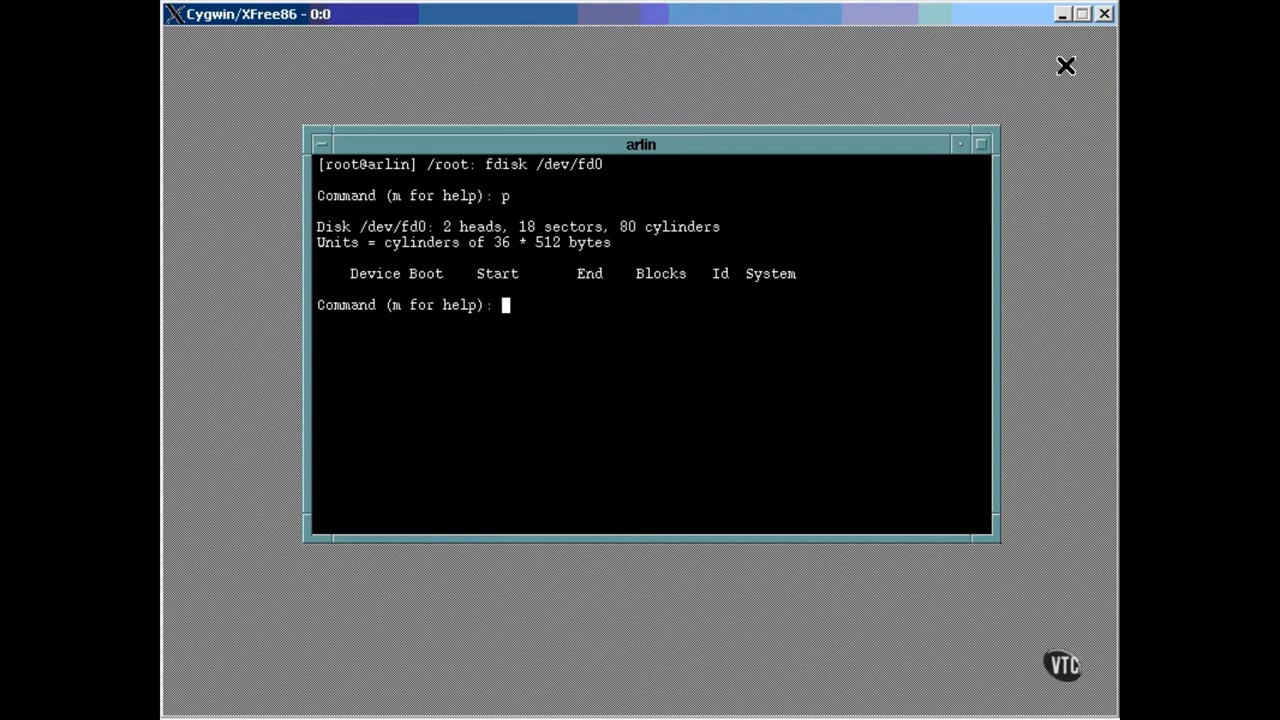
{"action": "type", "text": "n"}
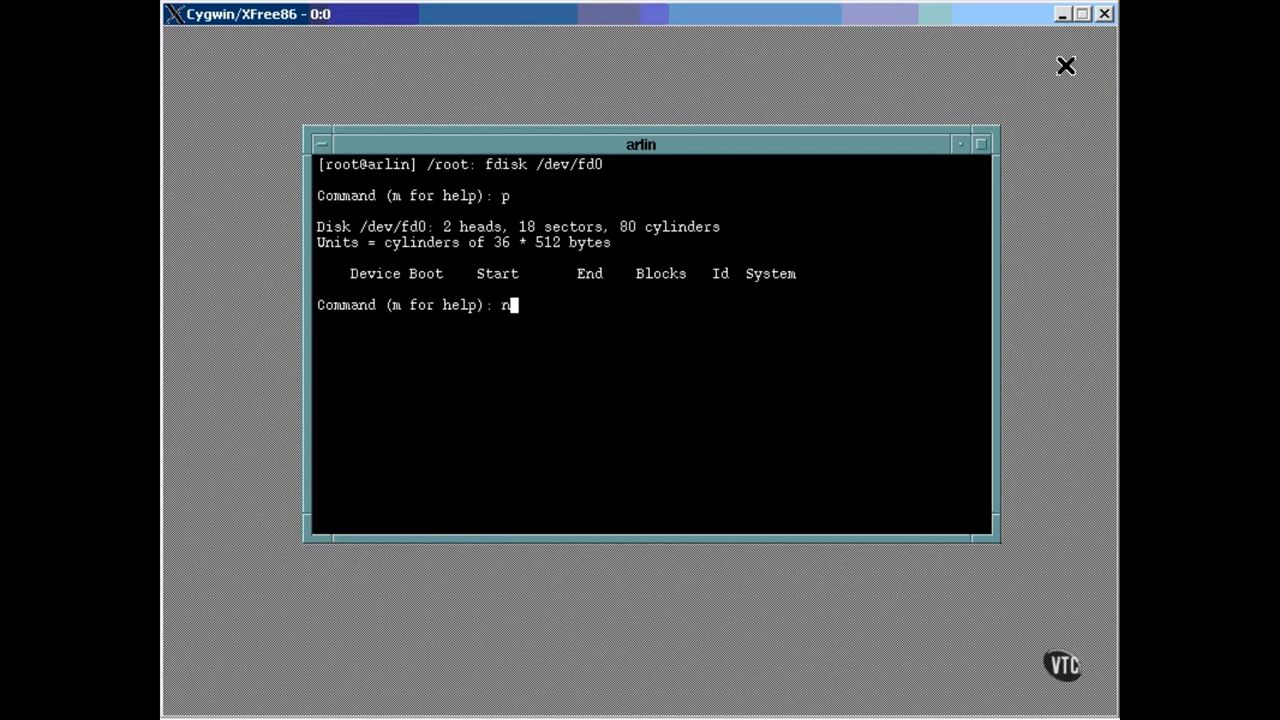
{"action": "type", "text": "p"}
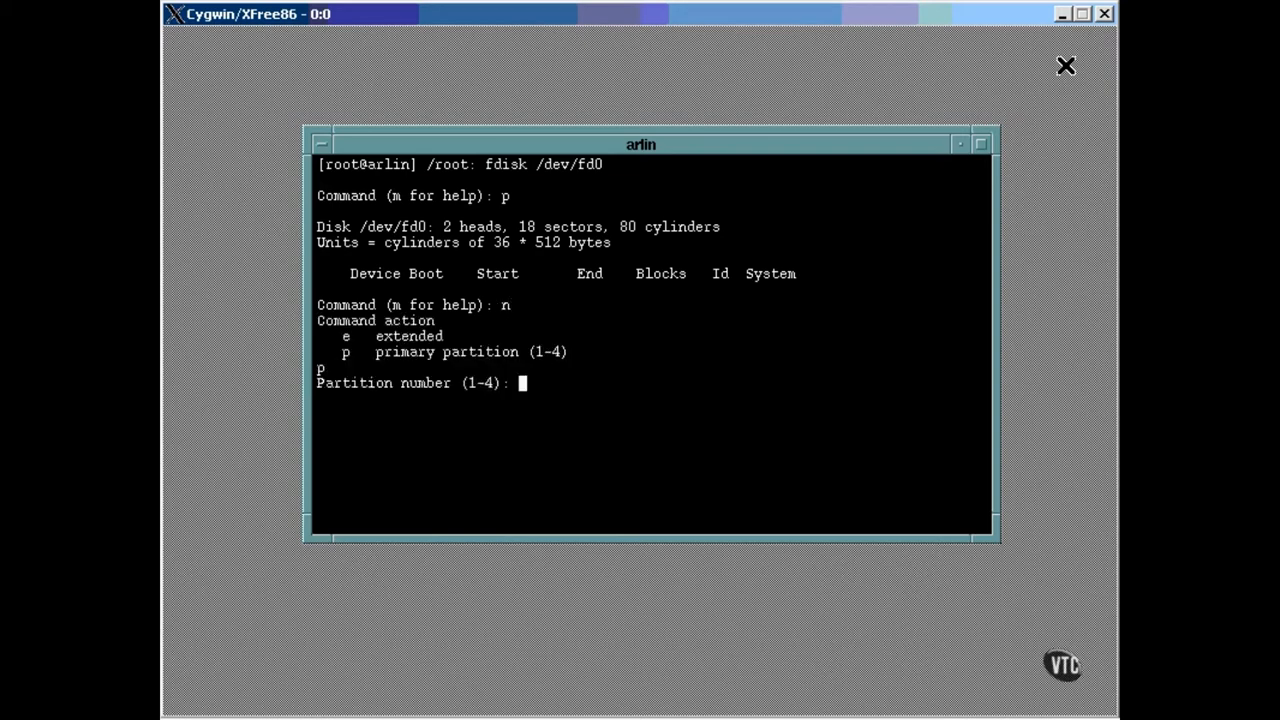
{"action": "type", "text": "1"}
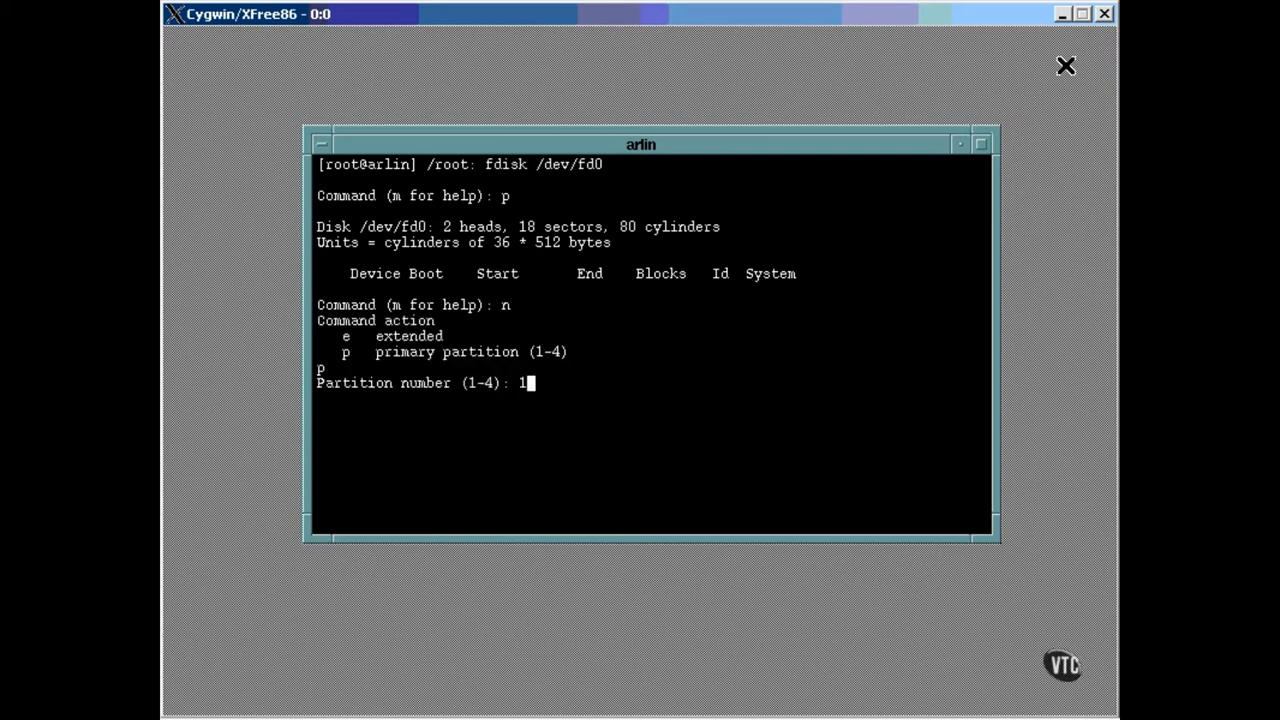
{"action": "type", "text": "1-80, default 1):"}
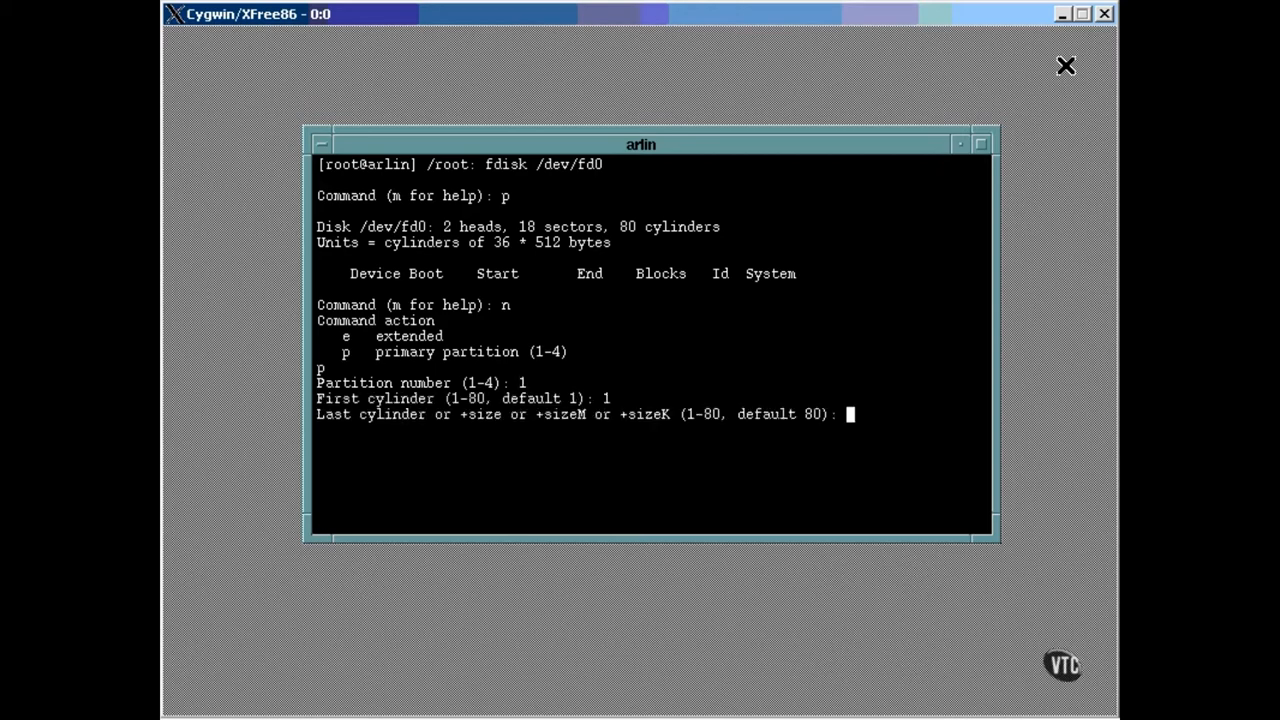
{"action": "type", "text": "10"}
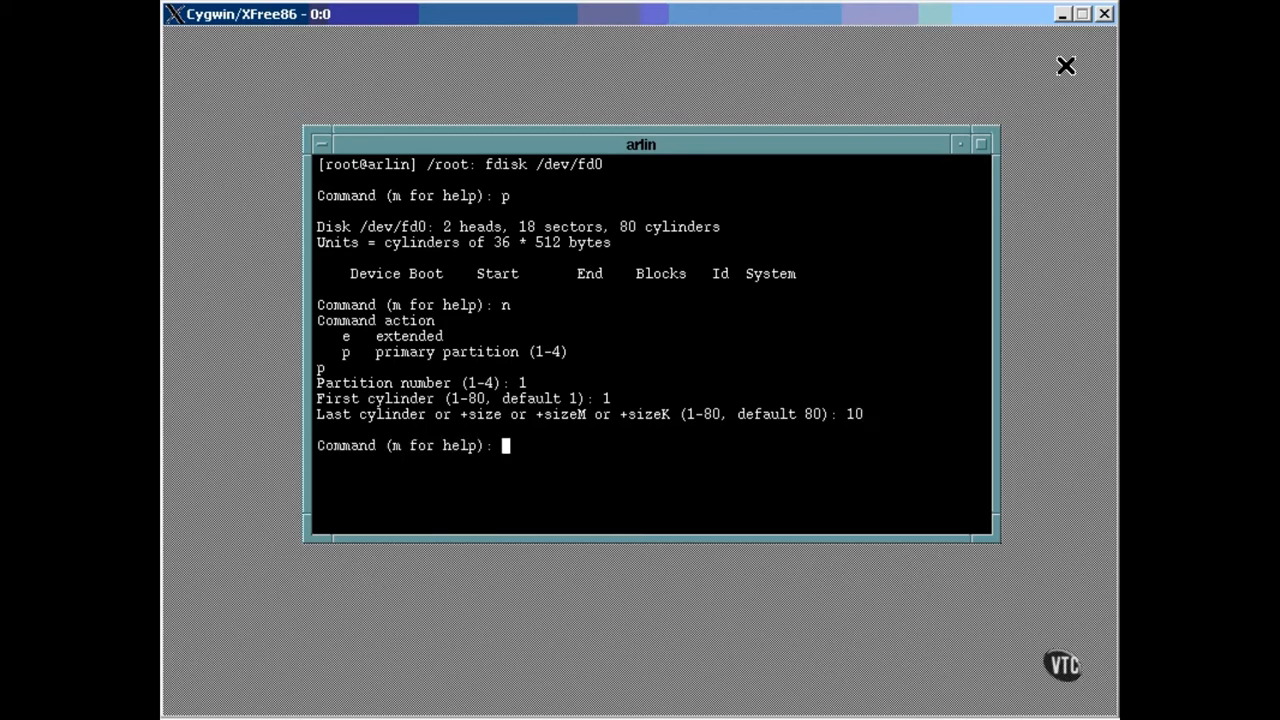
{"action": "type", "text": "p"}
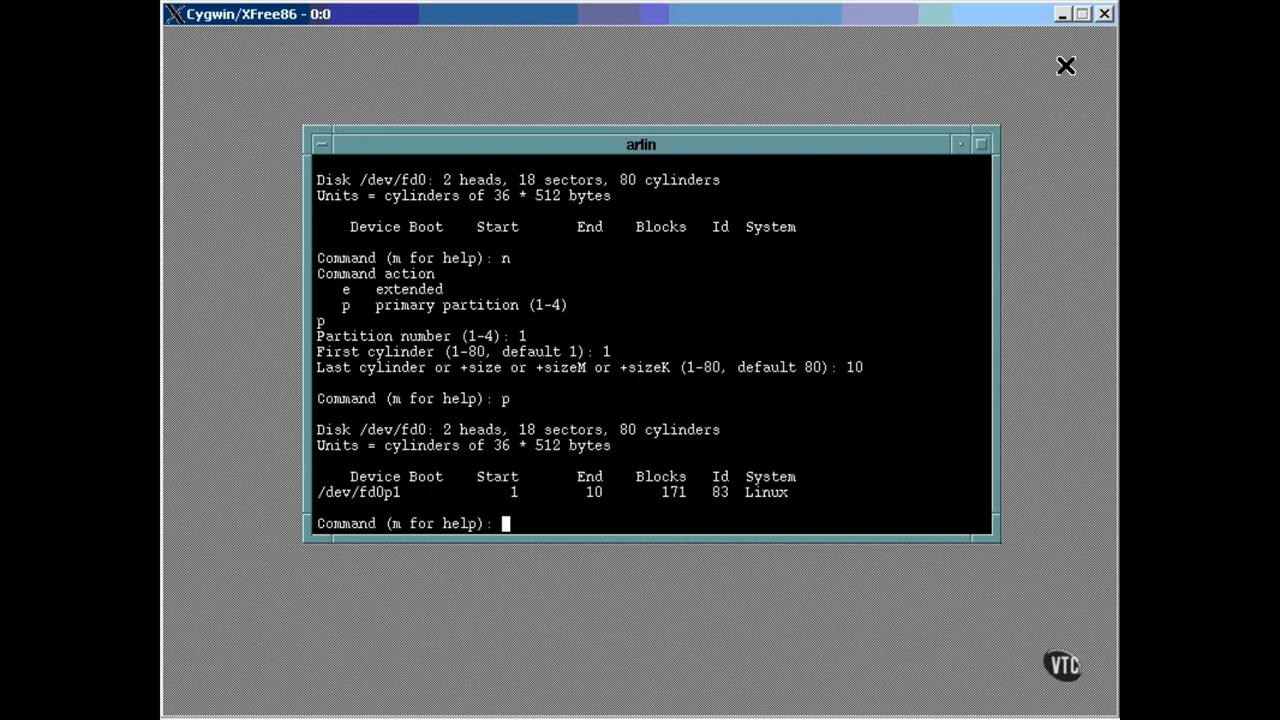
Step: Add extended partition 2 over default cylinders 11–80 and print the table
{"action": "type", "text": "n"}
{"action": "type", "text": "e"}
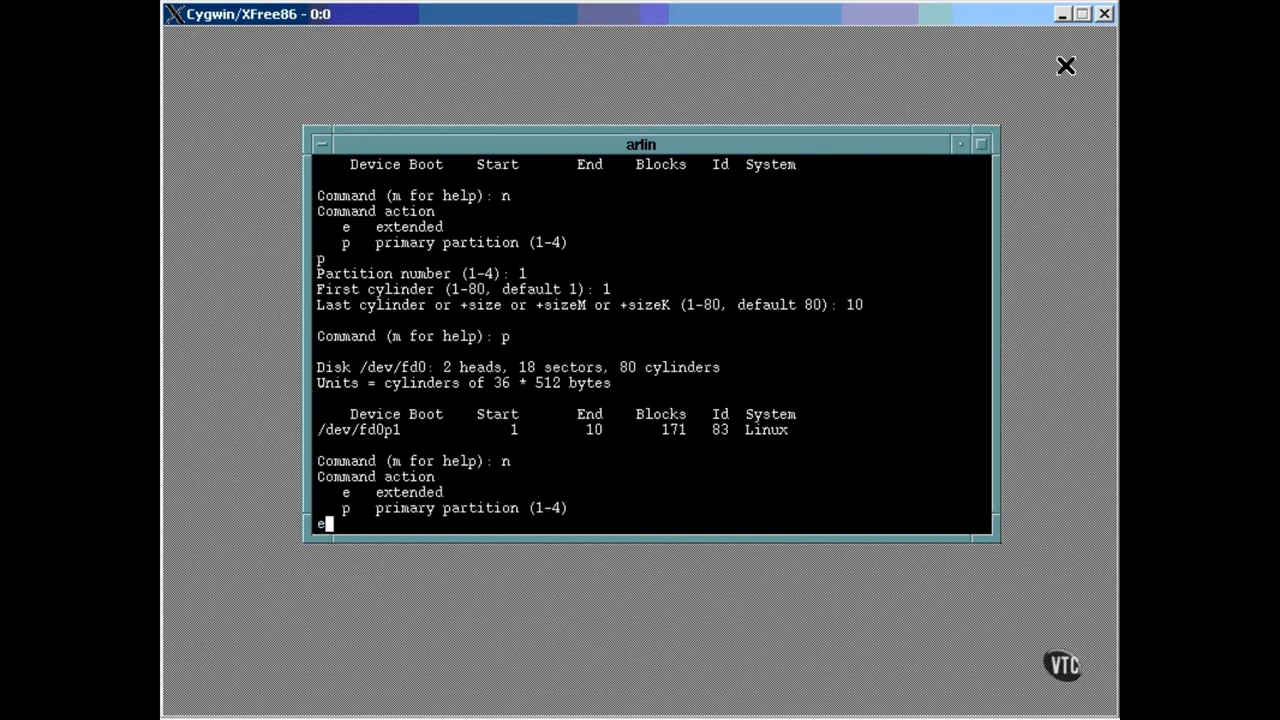
{"action": "key", "text": "Return"}
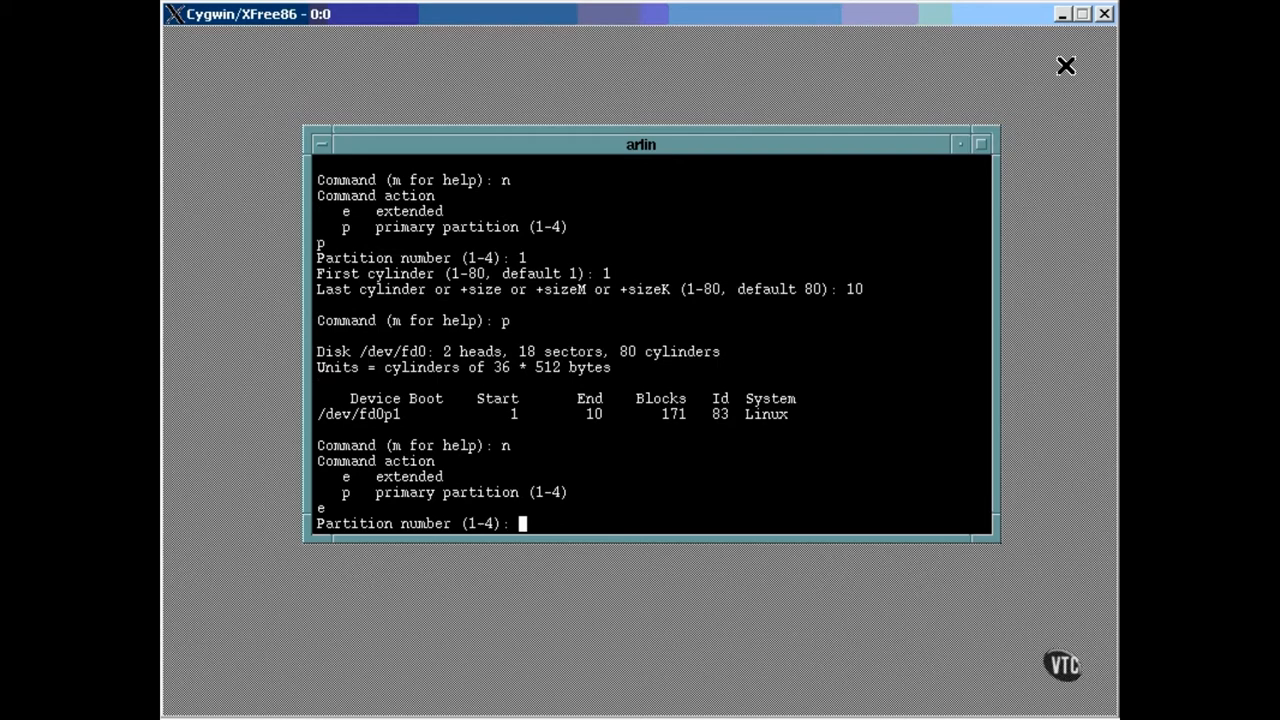
{"action": "type", "text": "2"}
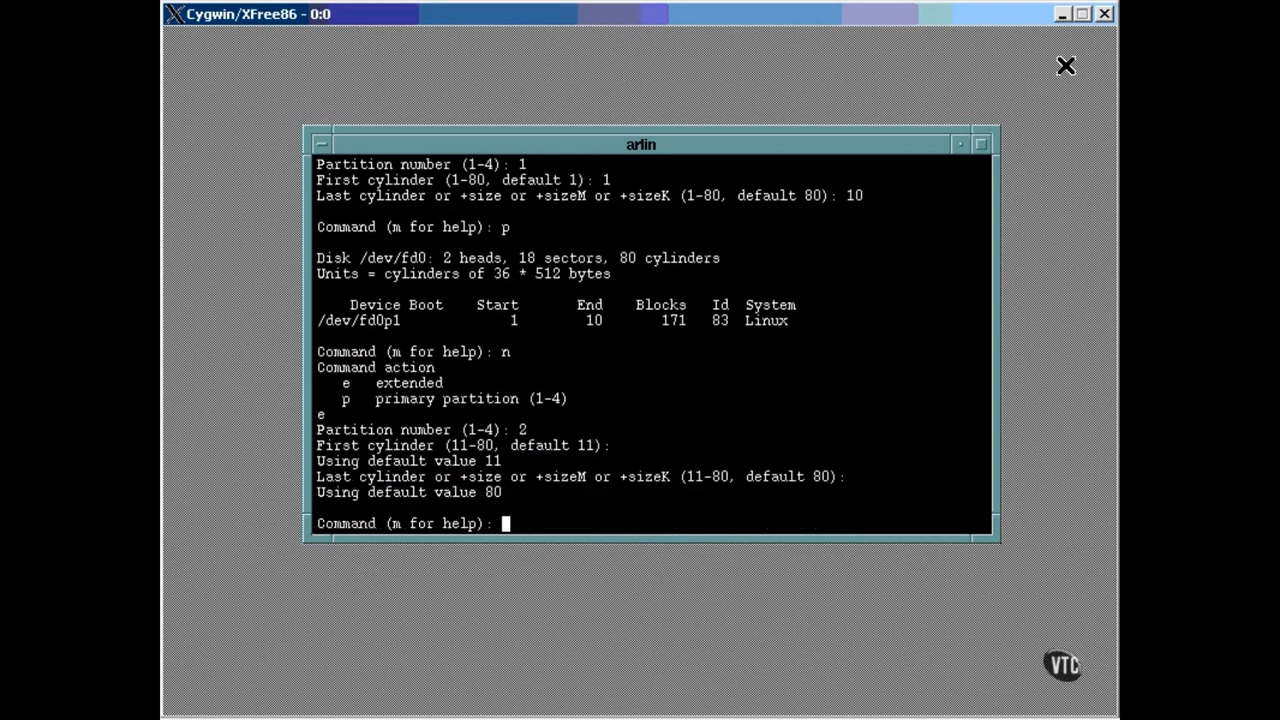
{"action": "type", "text": "p"}
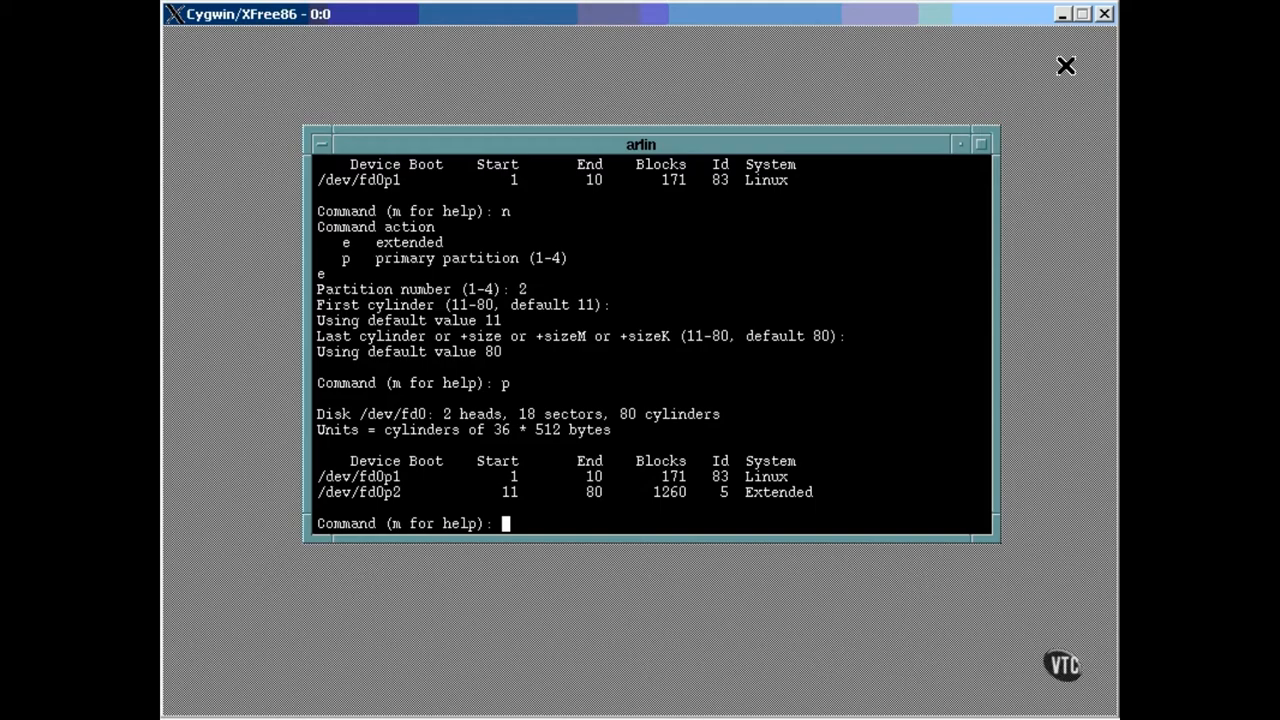
Step: Create logical partition 5 from cylinder 11 to 50
{"action": "type", "text": "n"}
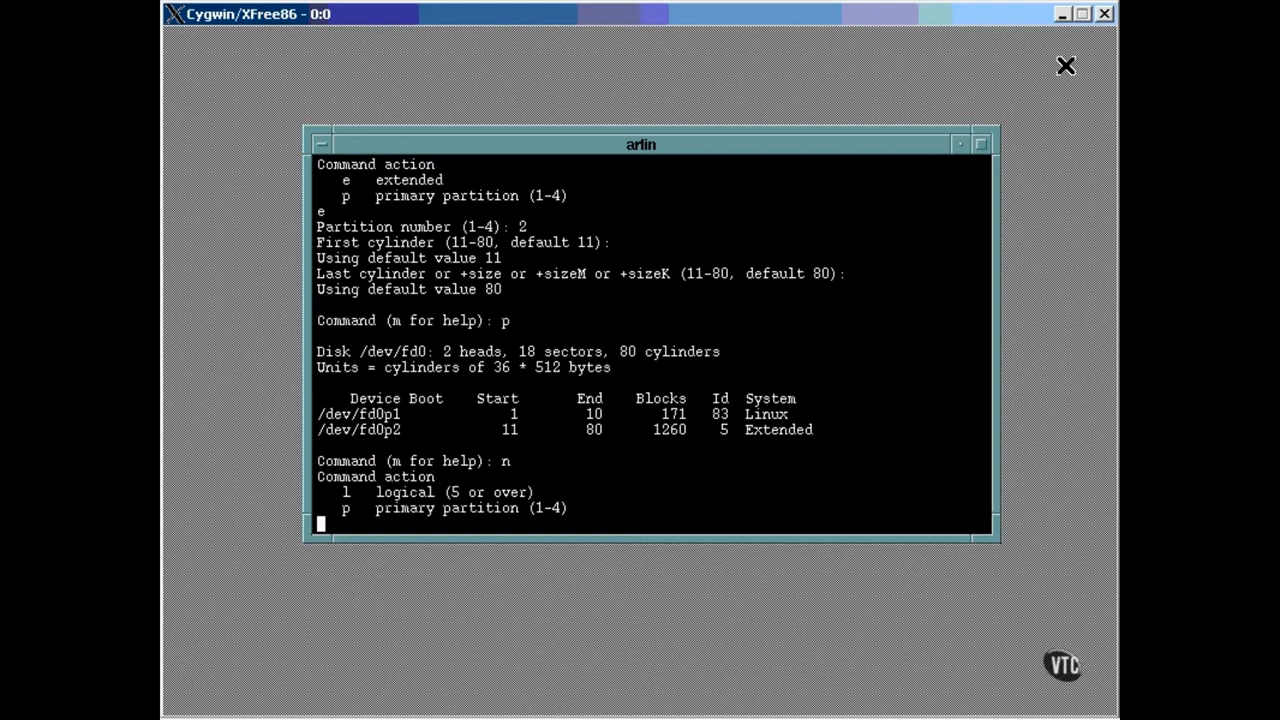
{"action": "type", "text": "l"}
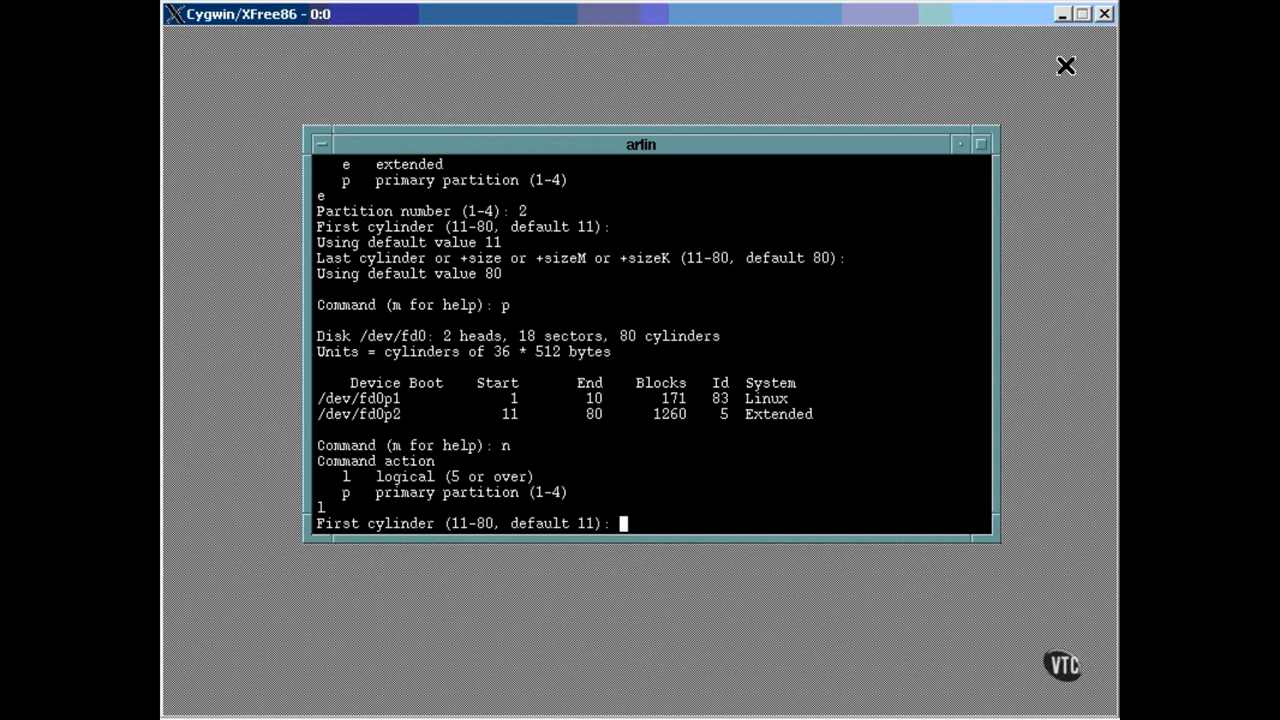
{"action": "mouse_move", "coordinate": [1000, 46]}
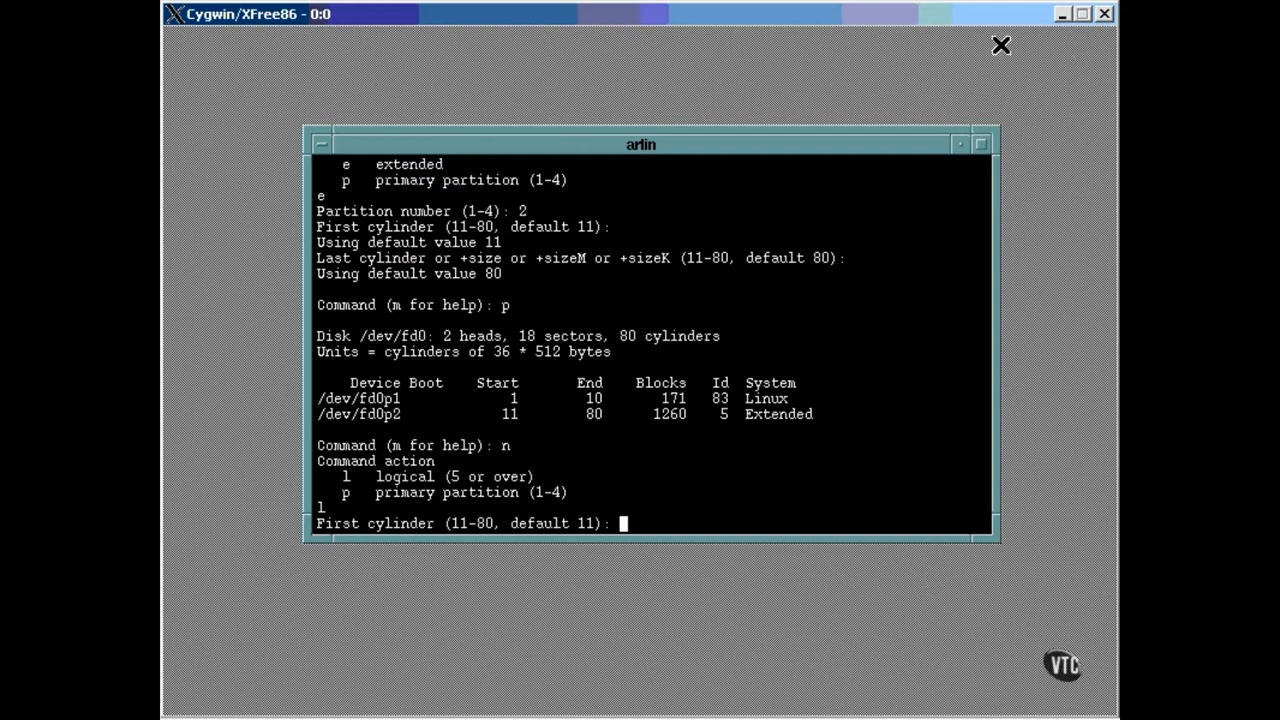
{"action": "type", "text": "11"}
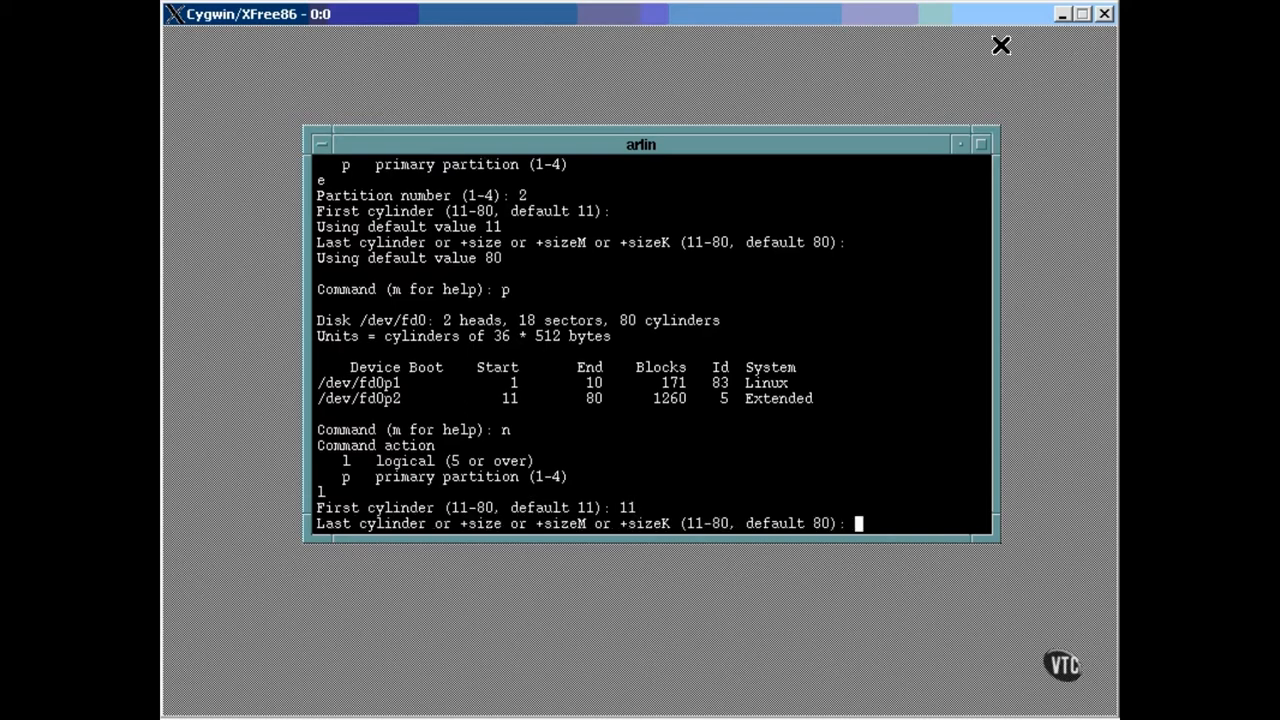
{"action": "type", "text": "50"}
{"action": "type", "text": "n"}
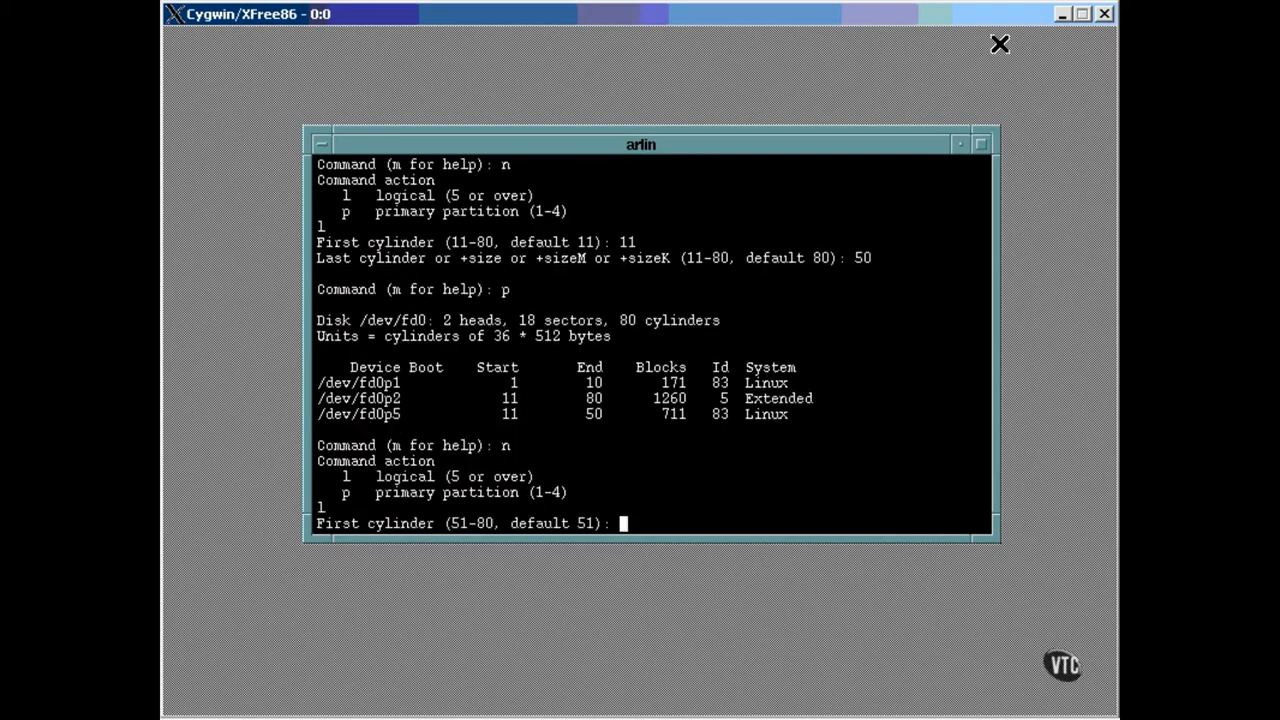
Step: Place logical partition 6 on cylinders 51–60 and begin another new partition
{"action": "type", "text": "51"}
{"action": "type", "text": "60"}
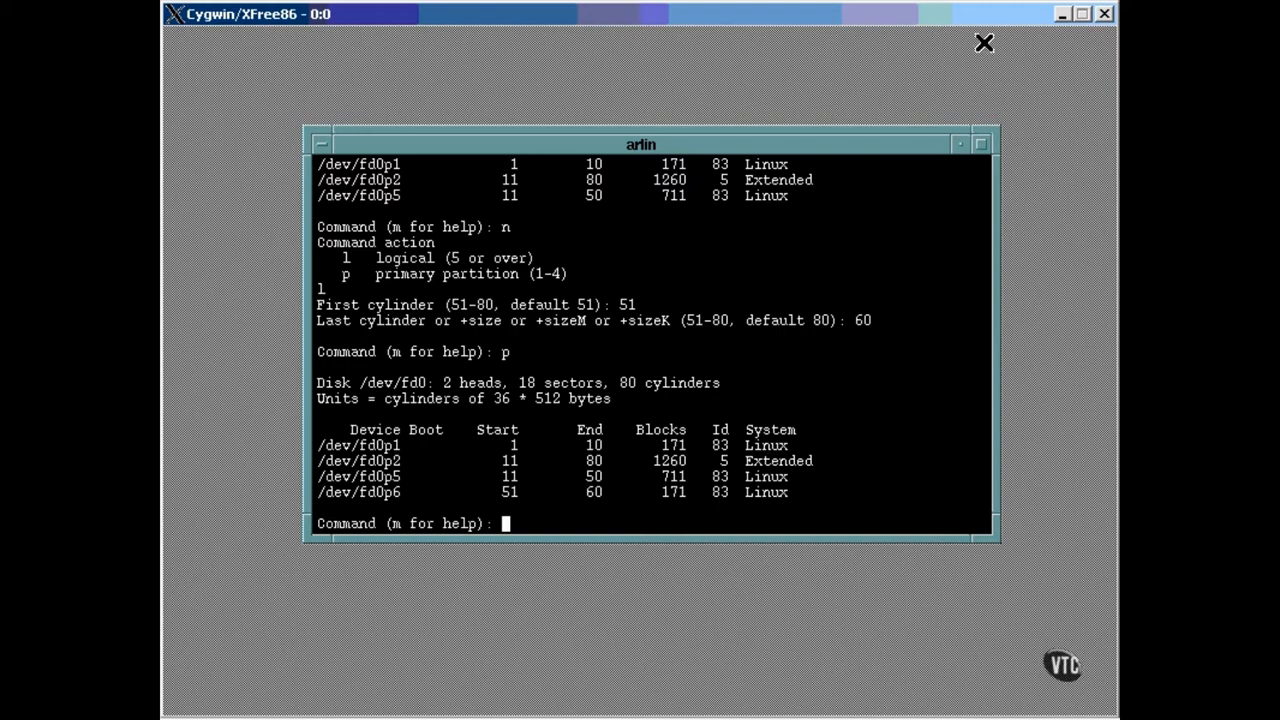
{"action": "type", "text": "n"}
{"action": "type", "text": "l"}
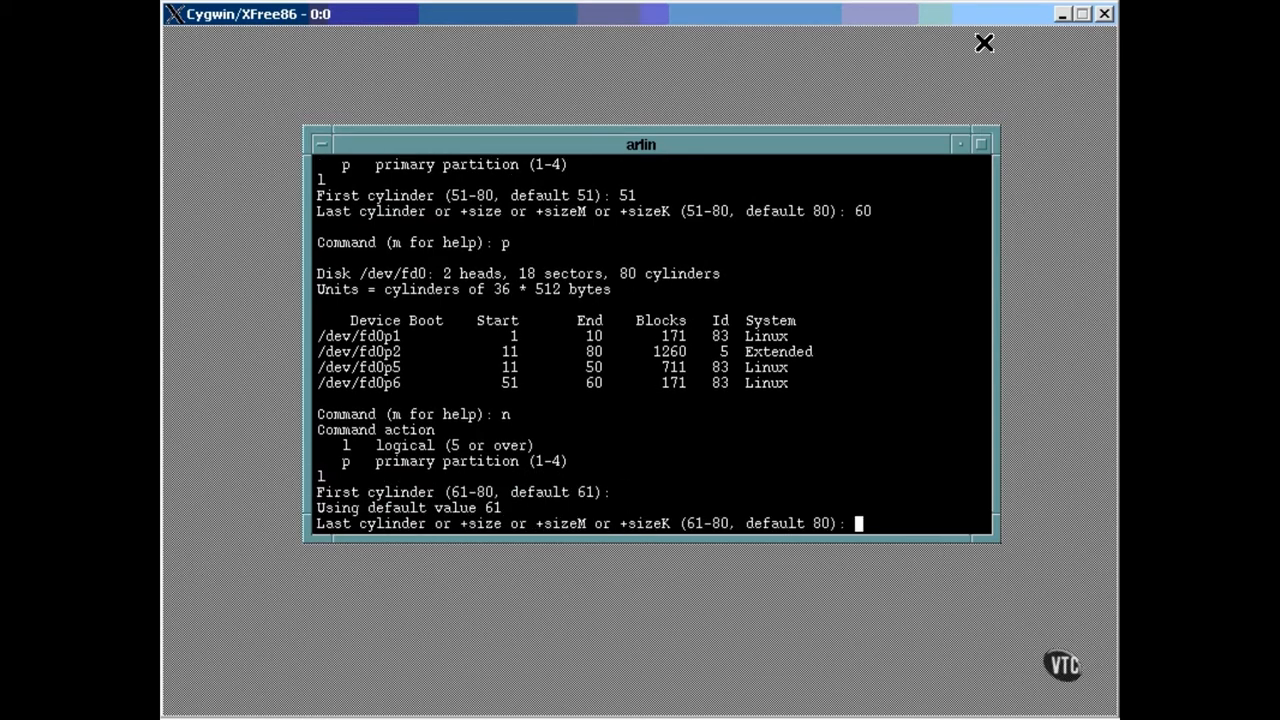
Step: Finish logical partition 7 at default last cylinder 80 and list the table
{"action": "key", "text": "Return"}
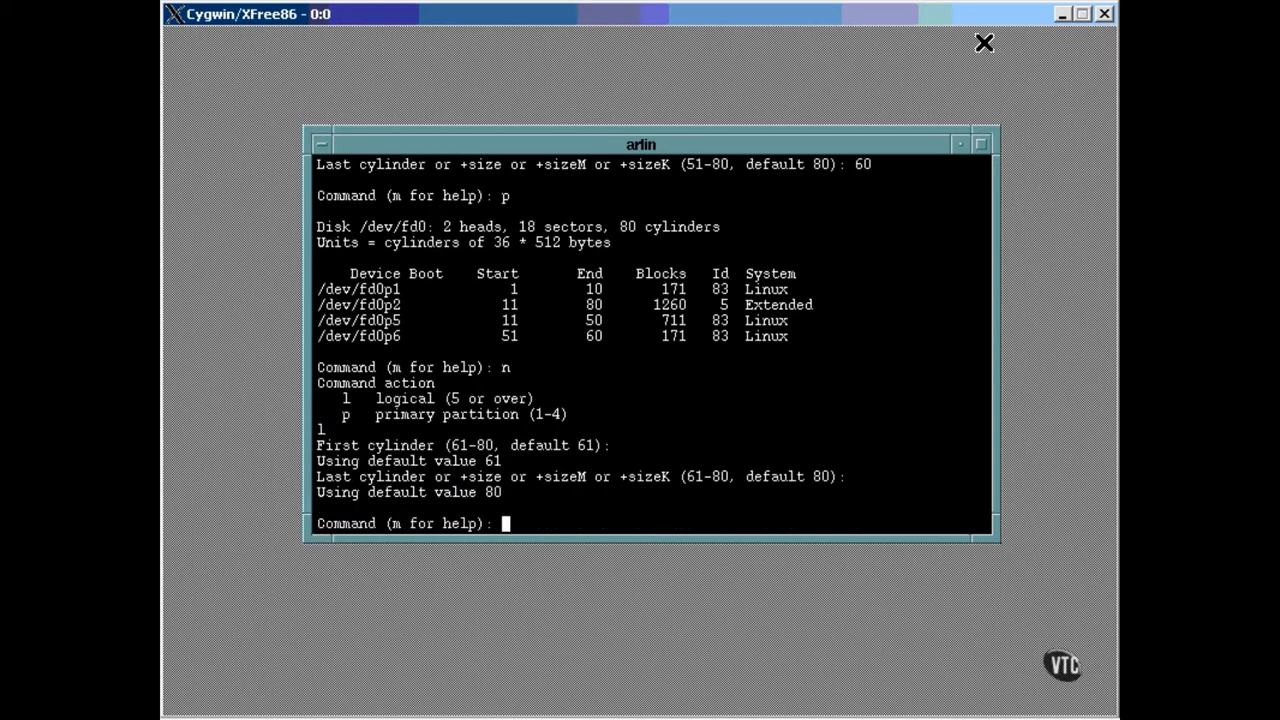
{"action": "type", "text": "p"}
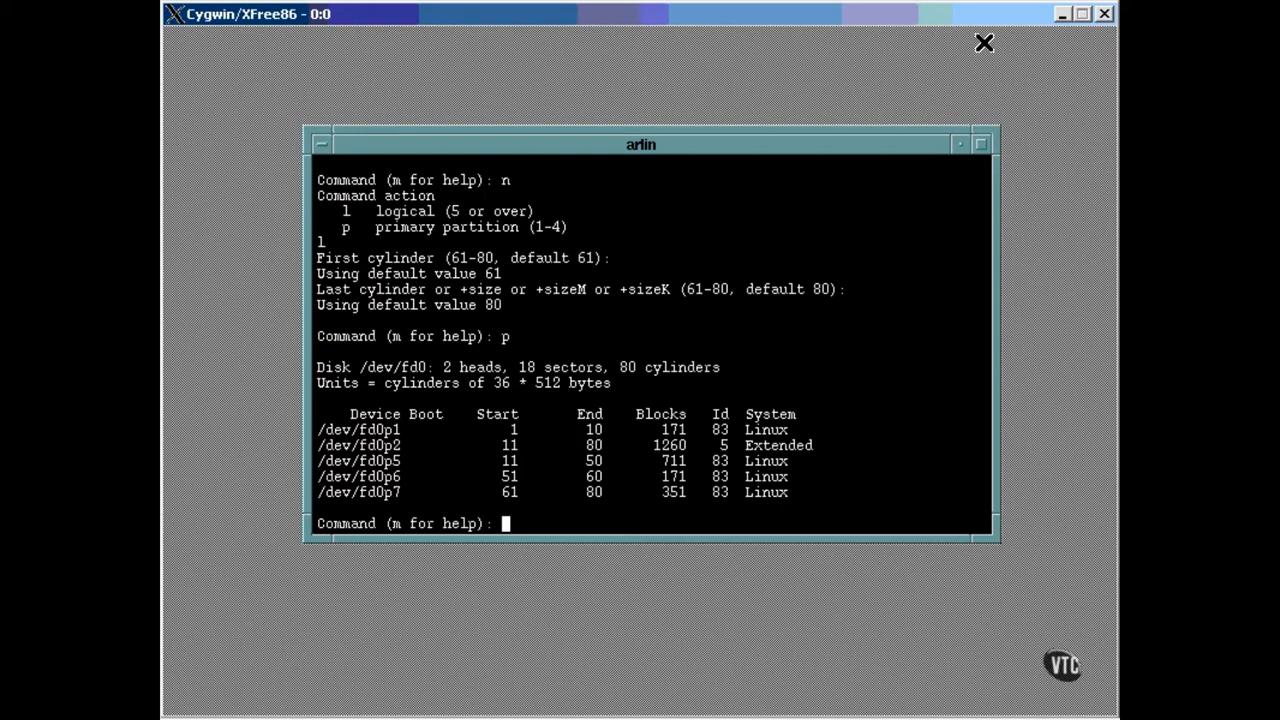
{"action": "type", "text": "t"}
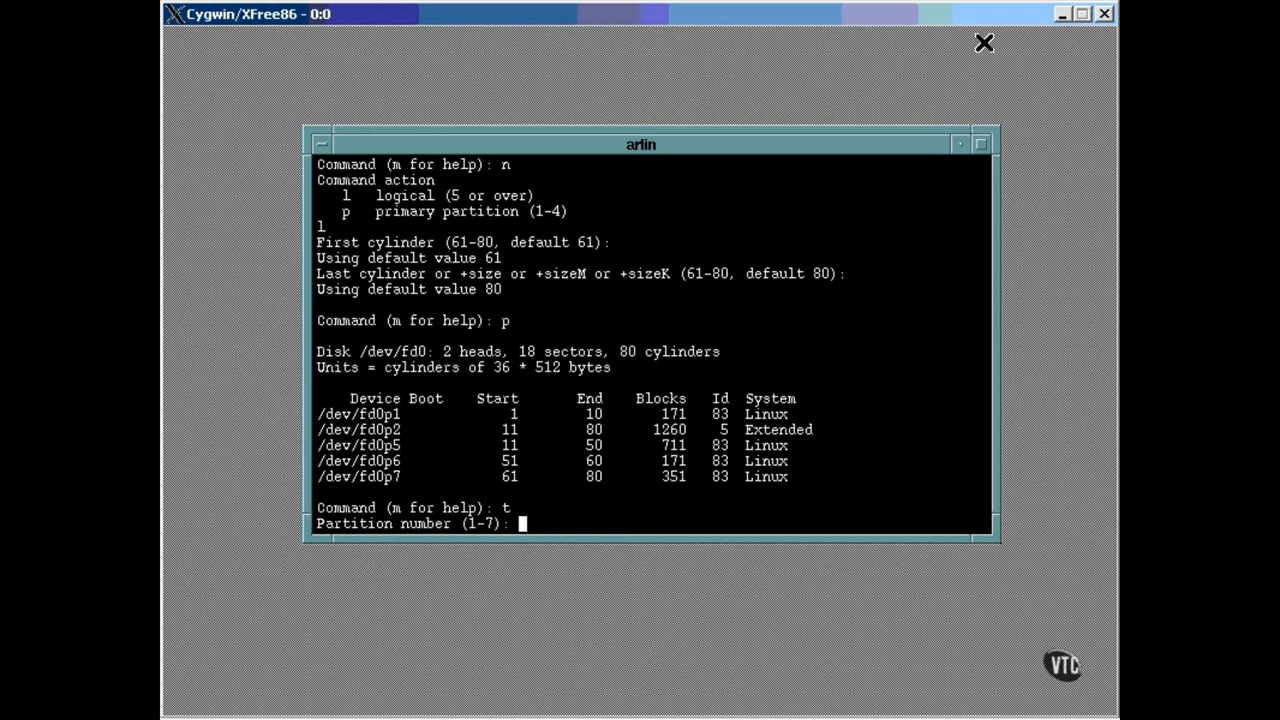
Step: Set partition 7 to type 82 (Linux swap) and write the floppy table
{"action": "type", "text": "7"}
{"action": "type", "text": "82"}
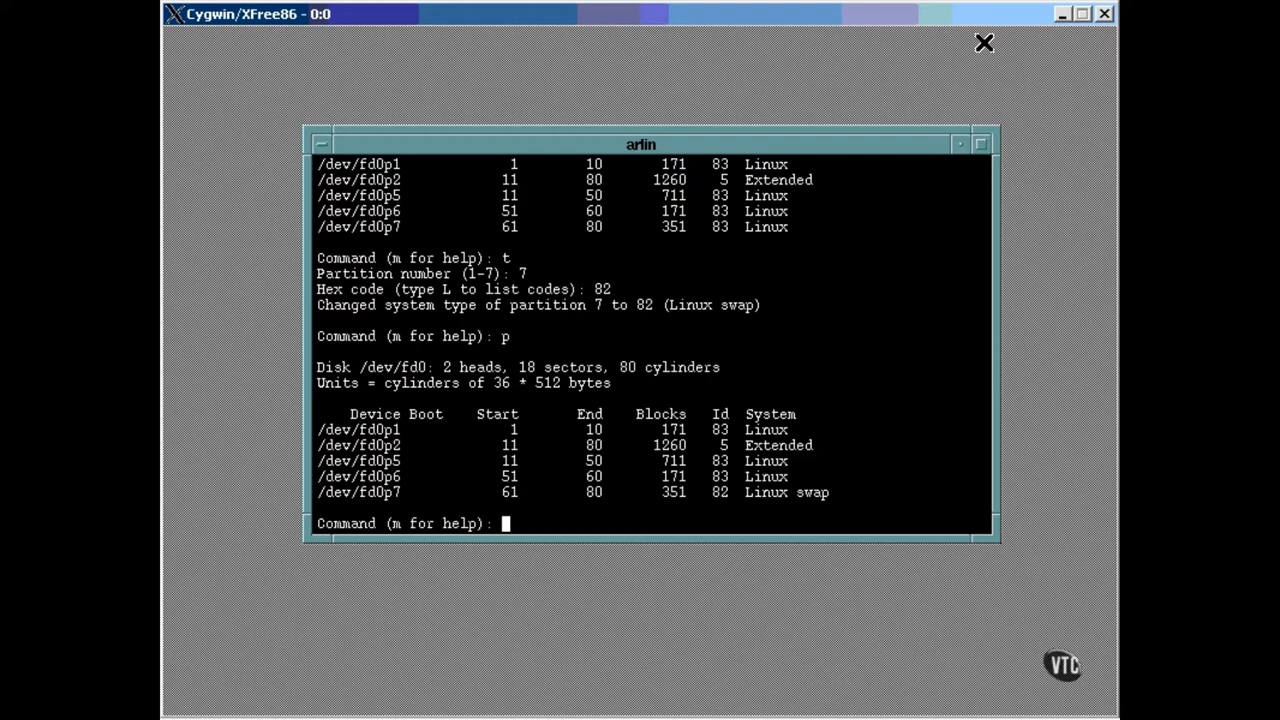
{"action": "type", "text": "w"}
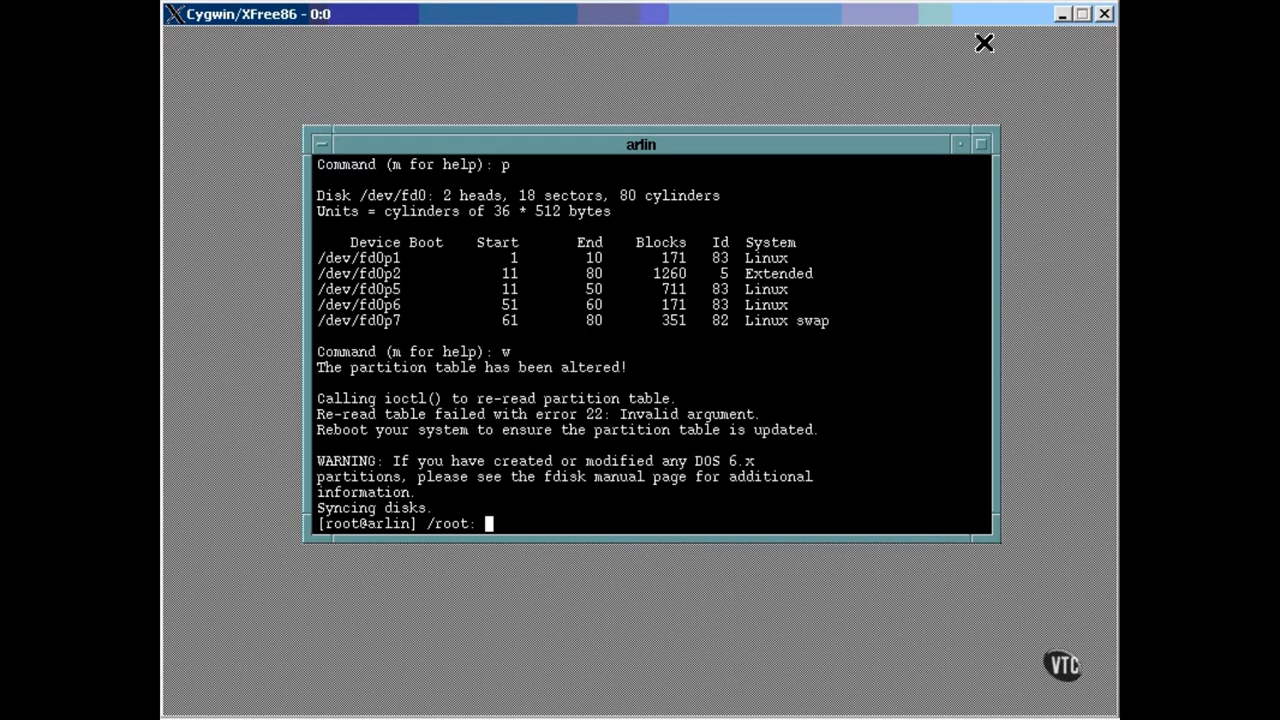
Step: Start fdisk on the hard drive /dev/hda
{"action": "type", "text": "f"}
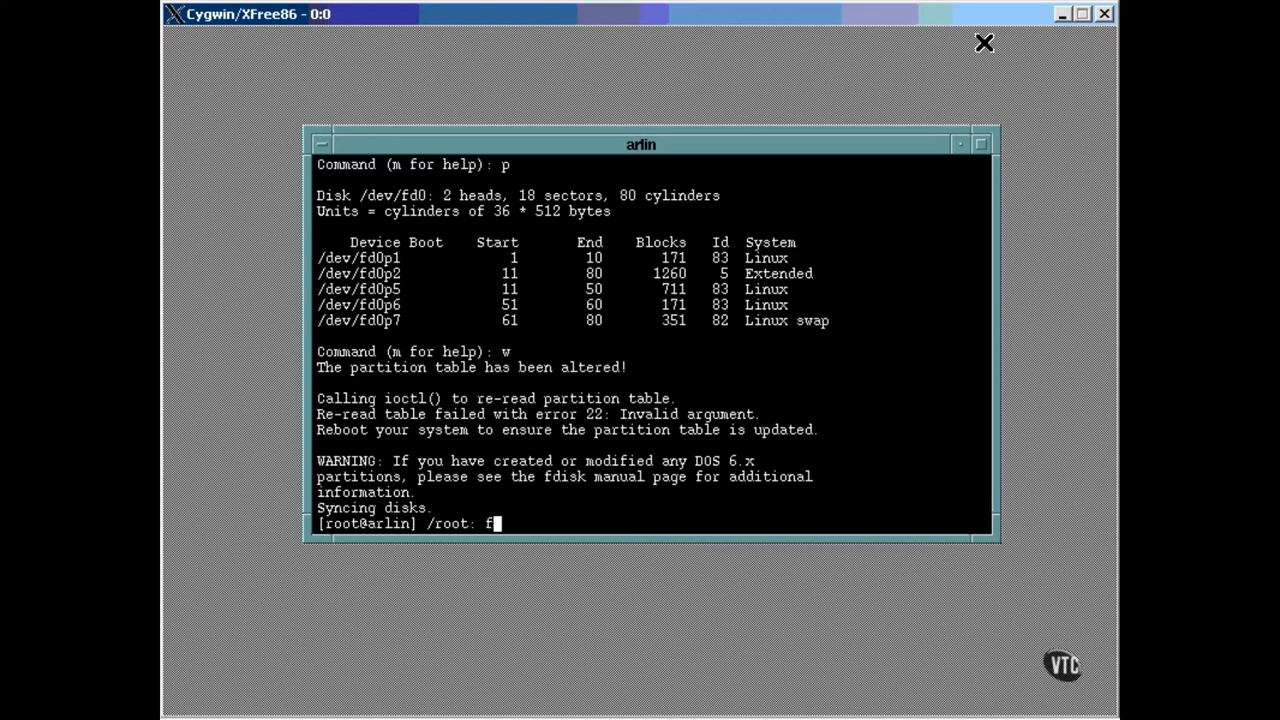
{"action": "type", "text": "disk"}
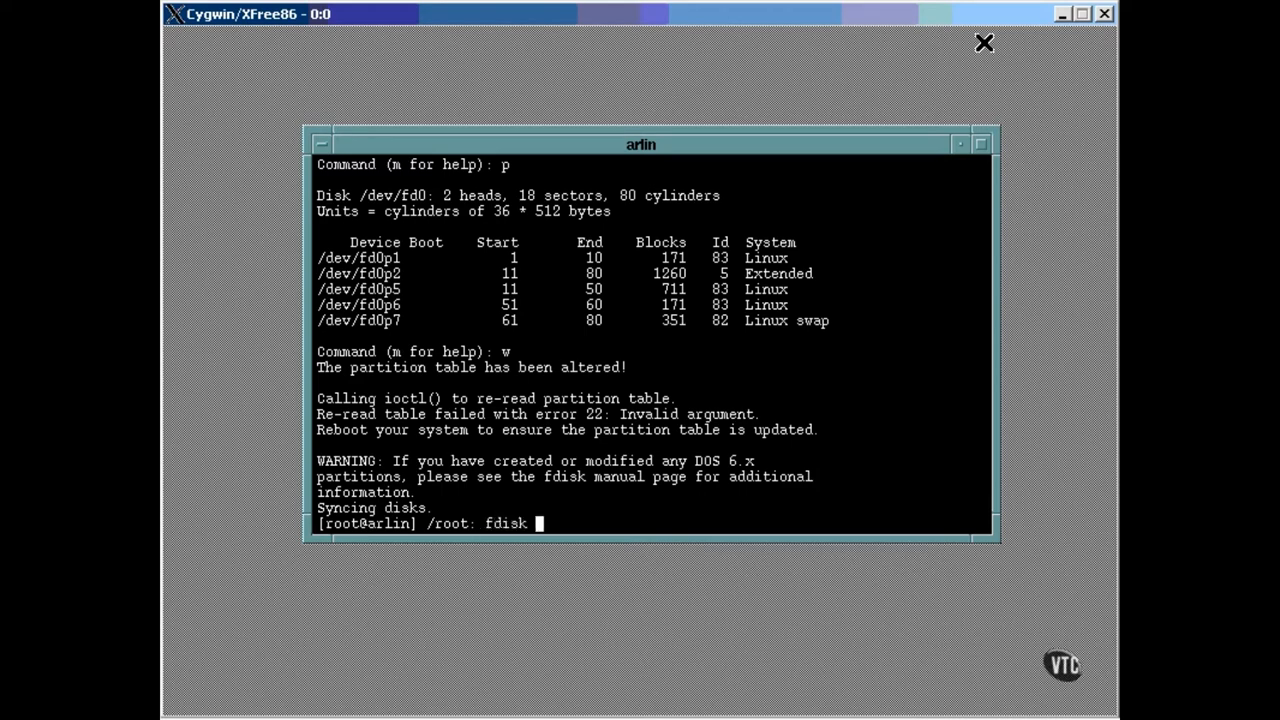
{"action": "type", "text": "/dev/hda"}
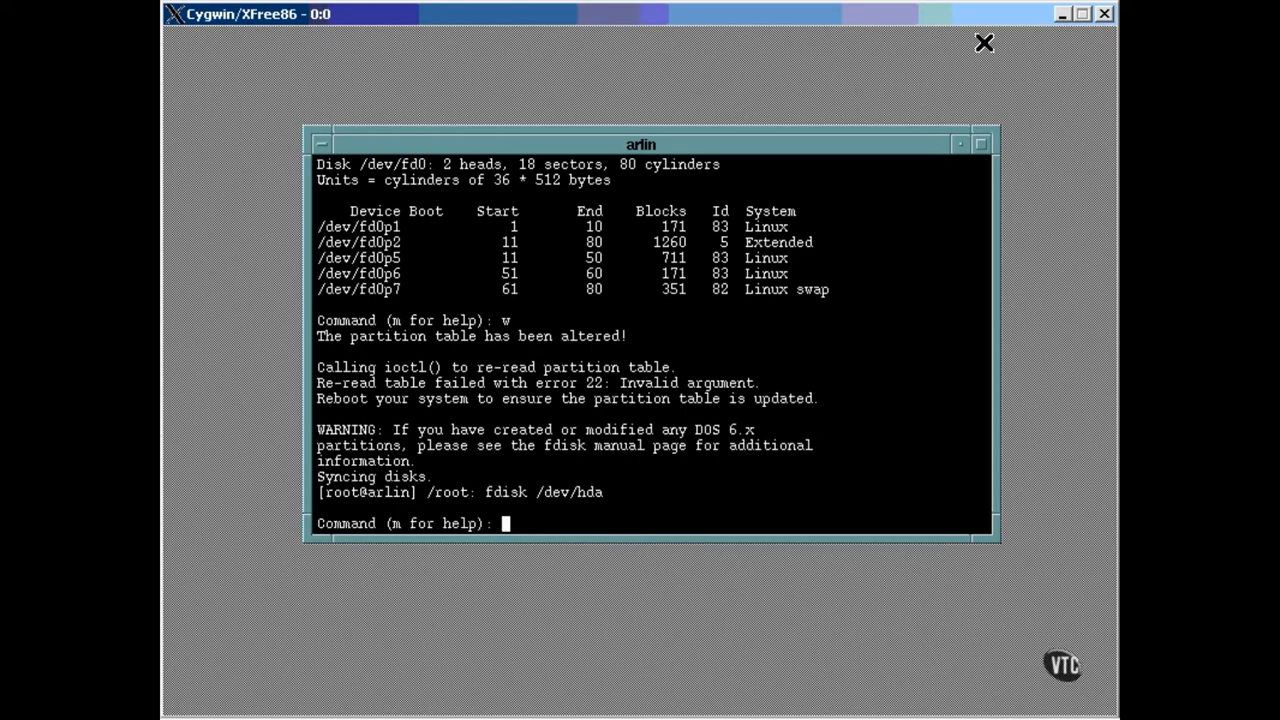
Step: Print the /dev/hda partition table, then quit fdisk without saving
{"action": "type", "text": "p"}
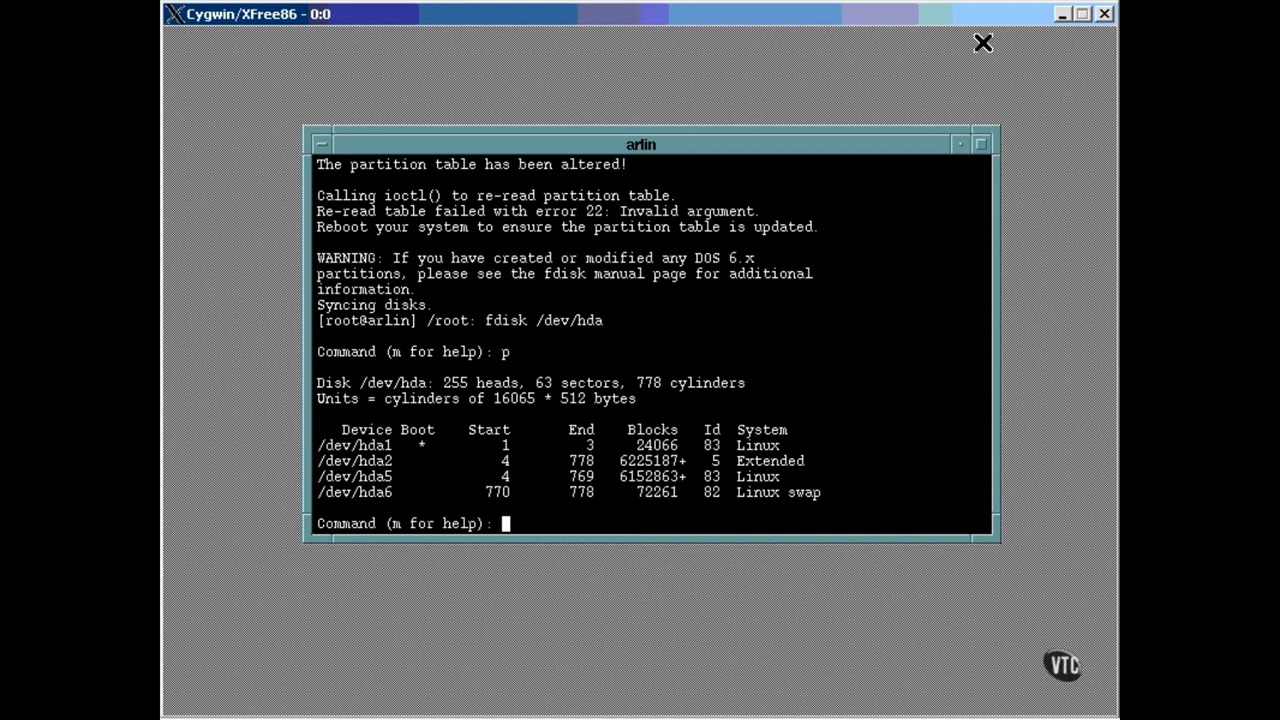
{"action": "type", "text": "q"}
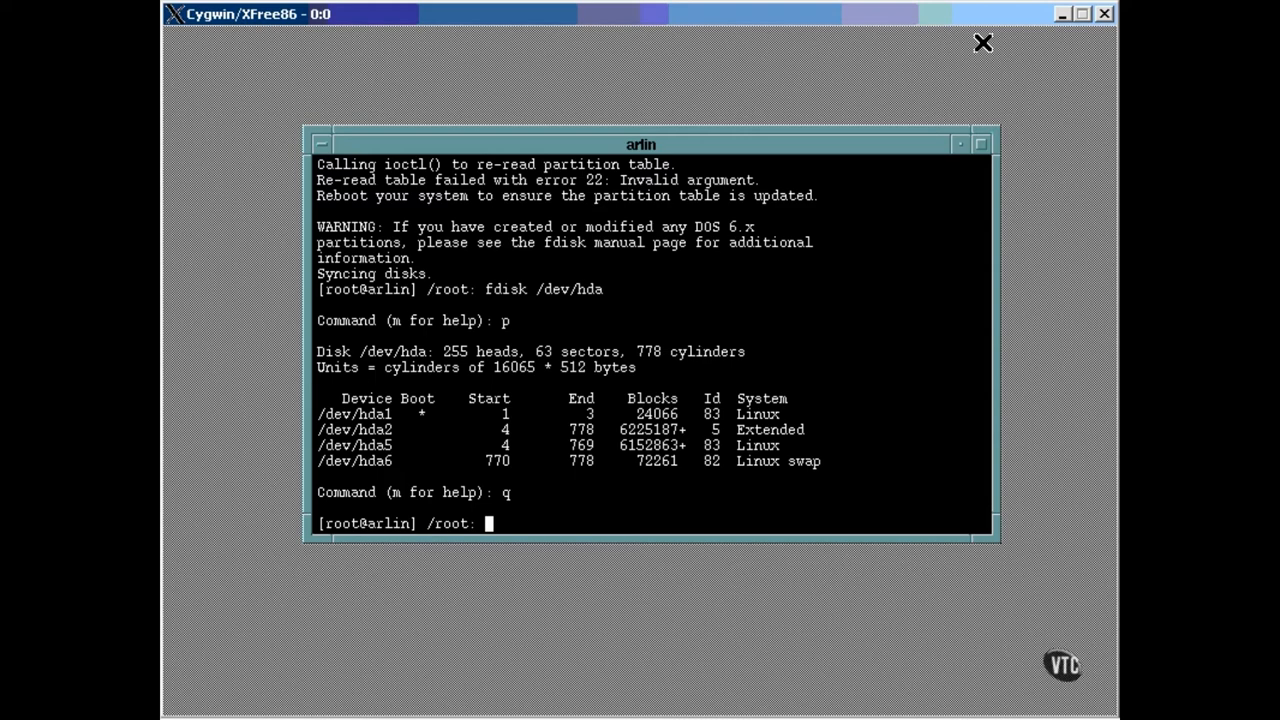
{"action": "type", "text": "fdisk"}
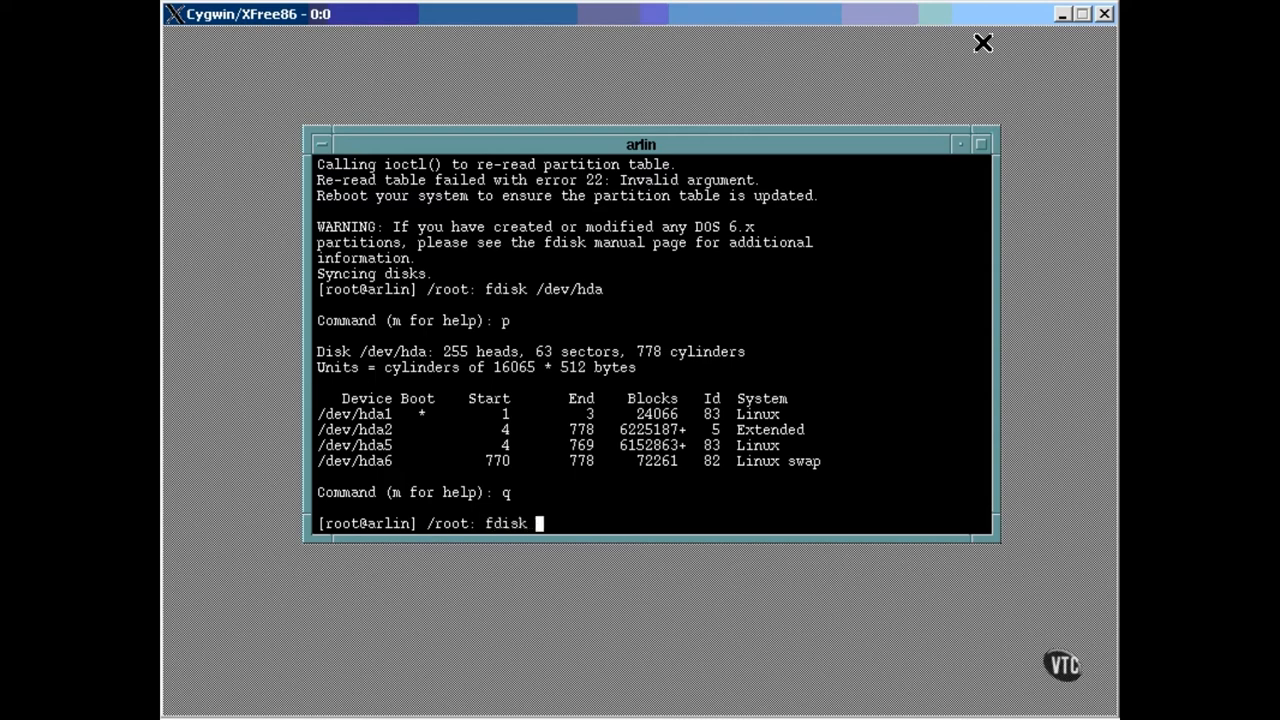
Step: Open /dev/hdb and print its single Linux partition hdb1 spanning cylinders 1–969
{"action": "type", "text": "/dev/hdb"}
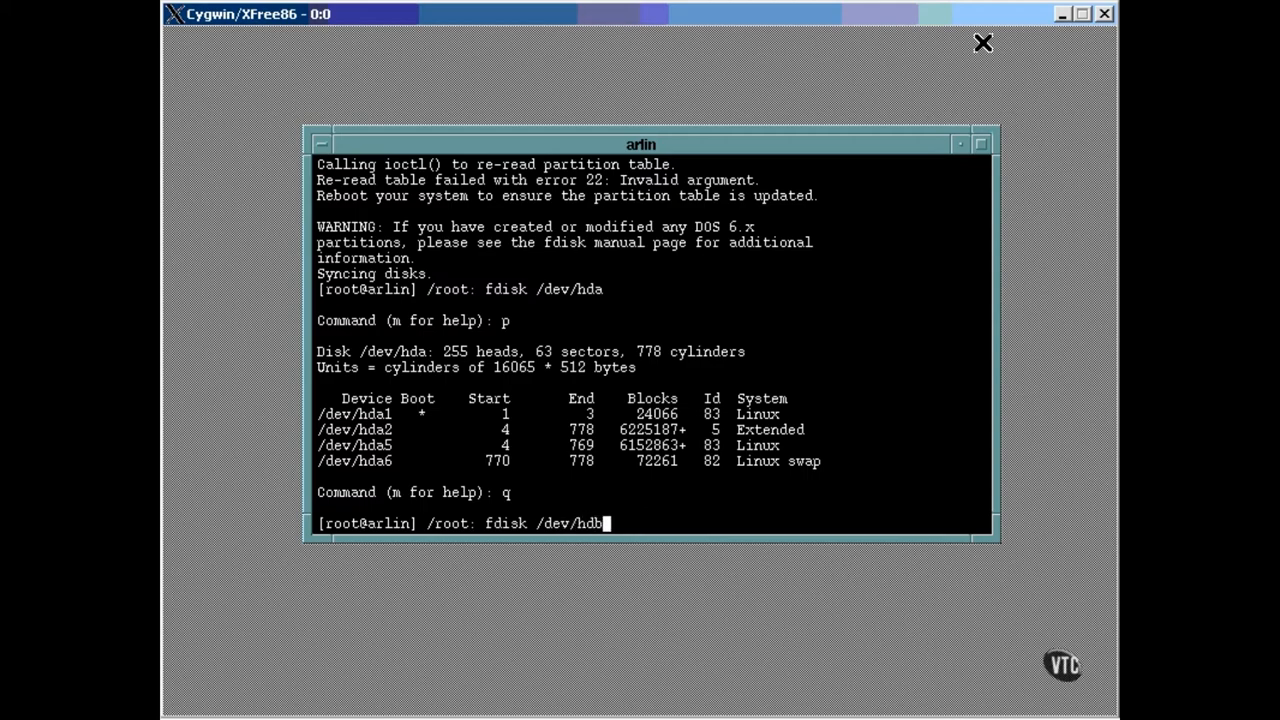
{"action": "type", "text": "p): p"}
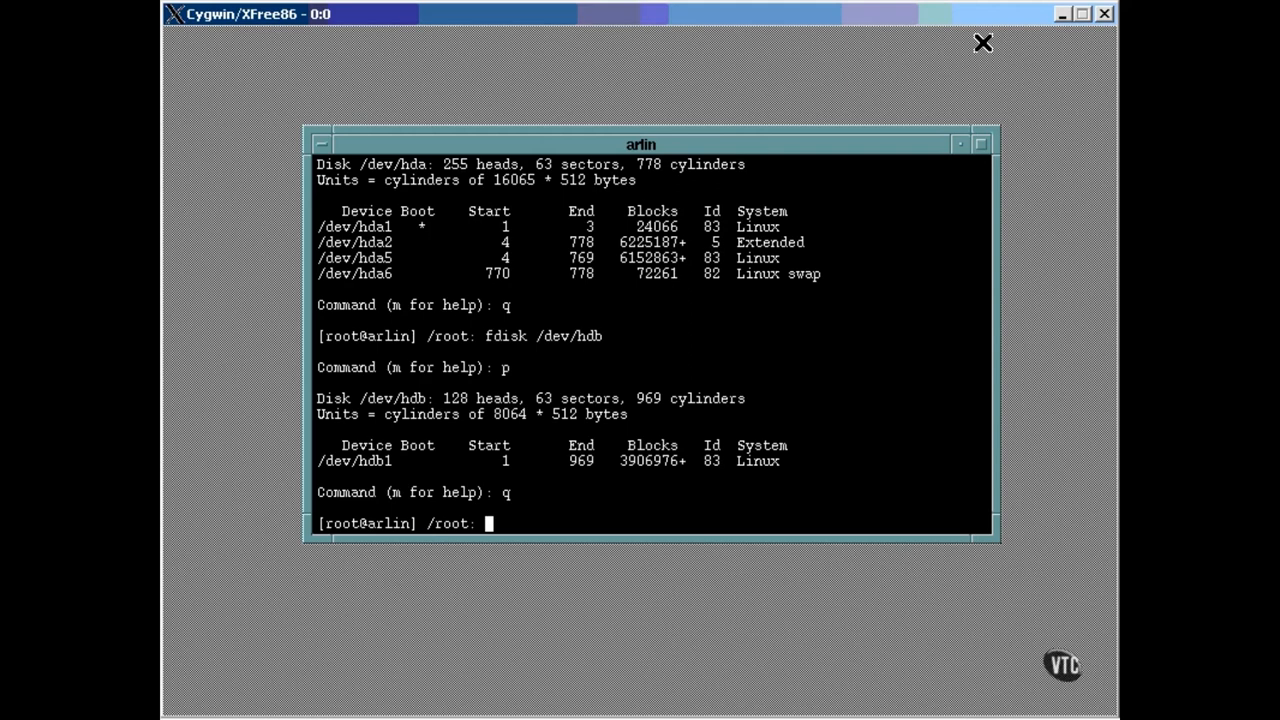
Step: Clear the screen, reopen /dev/fd0 in fdisk, list its five partitions, and begin toggling partition 1 bootable
{"action": "type", "text": "clear"}
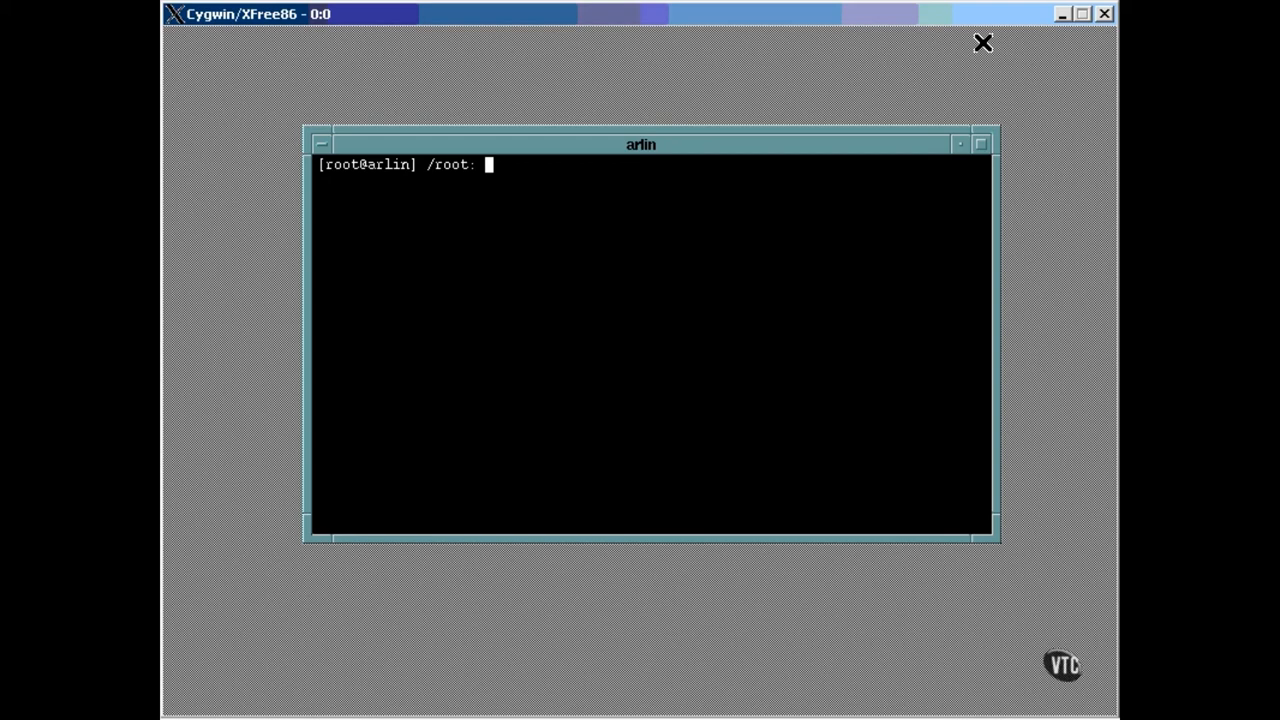
{"action": "mouse_move", "coordinate": [1068, 66]}
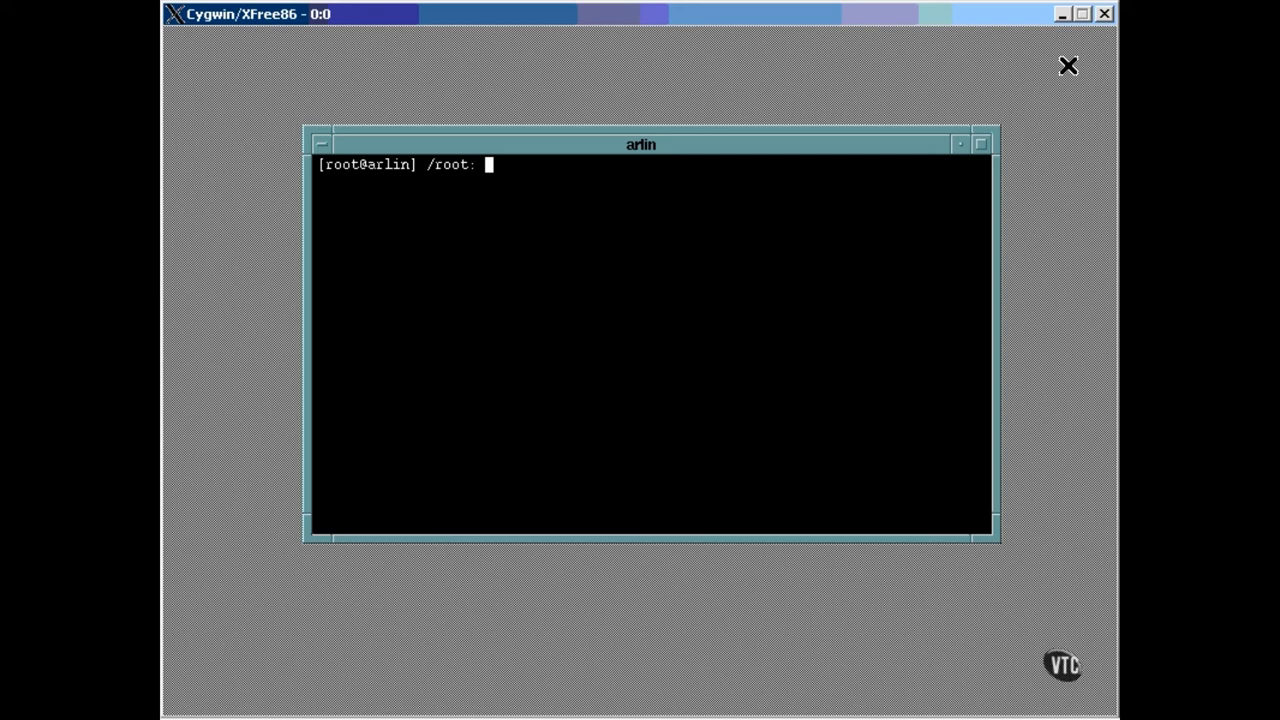
{"action": "type", "text": "fdisk"}
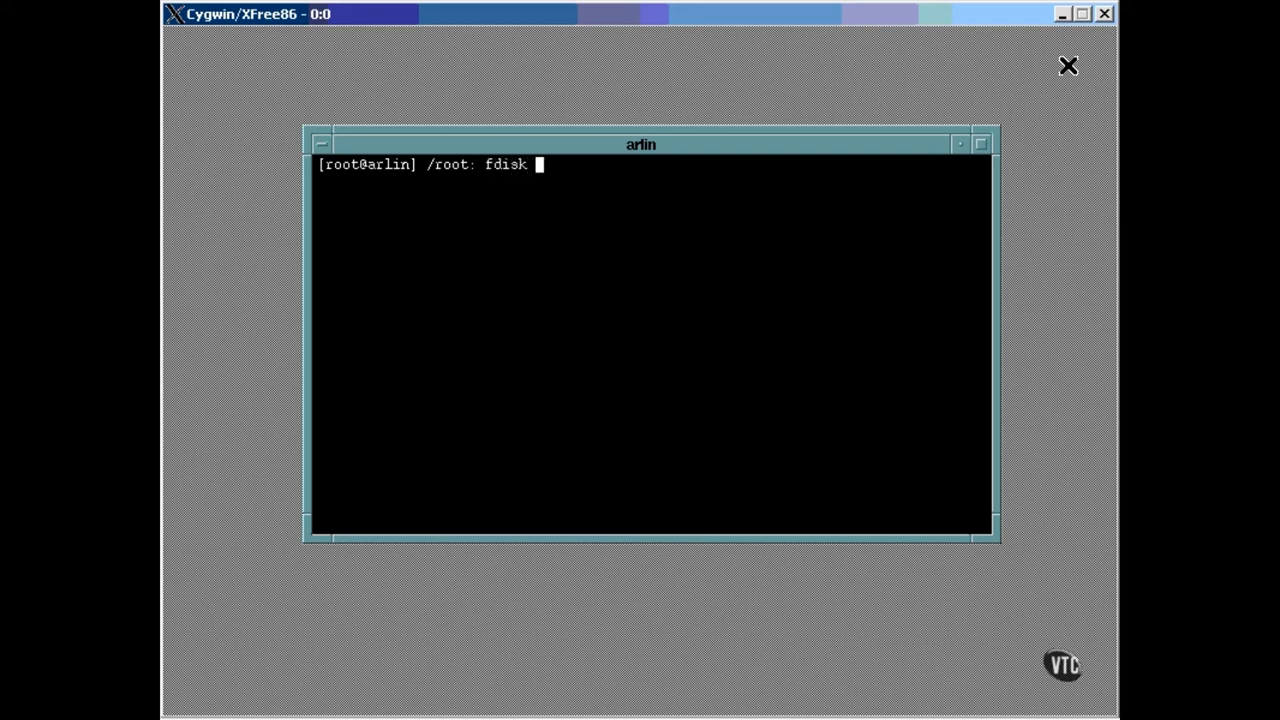
{"action": "type", "text": "/dev/fd0"}
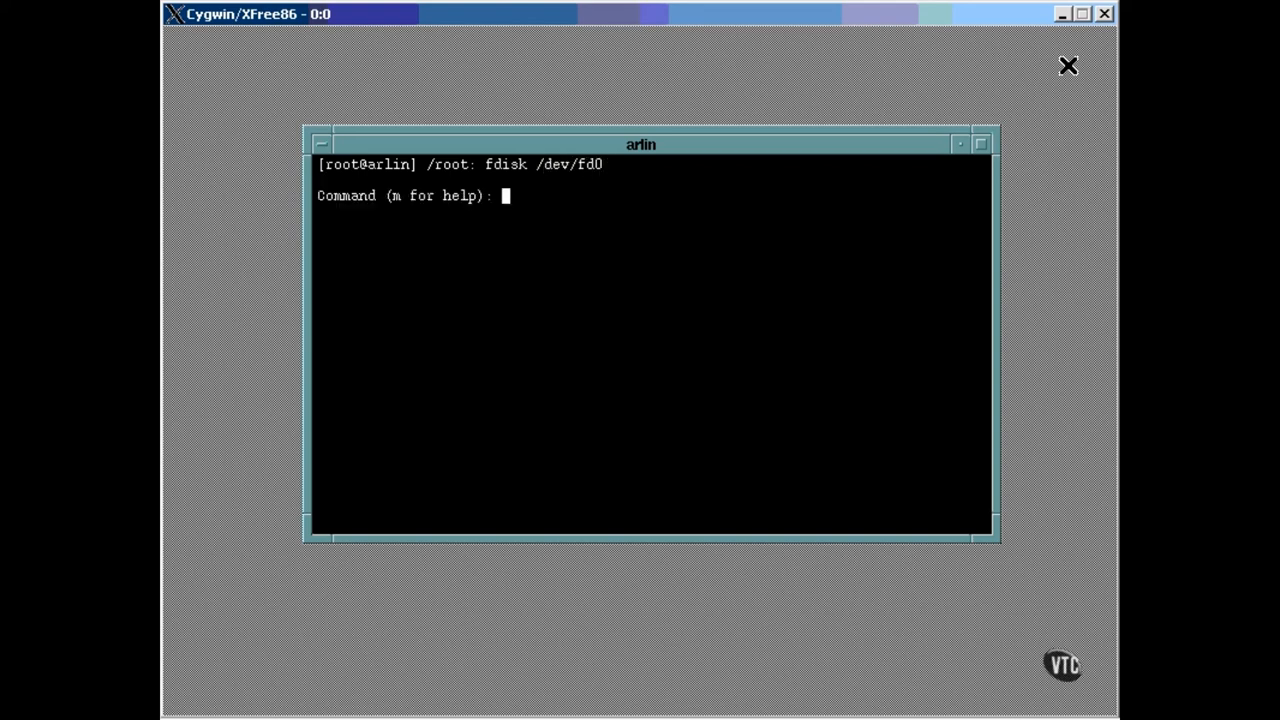
{"action": "type", "text": "p"}
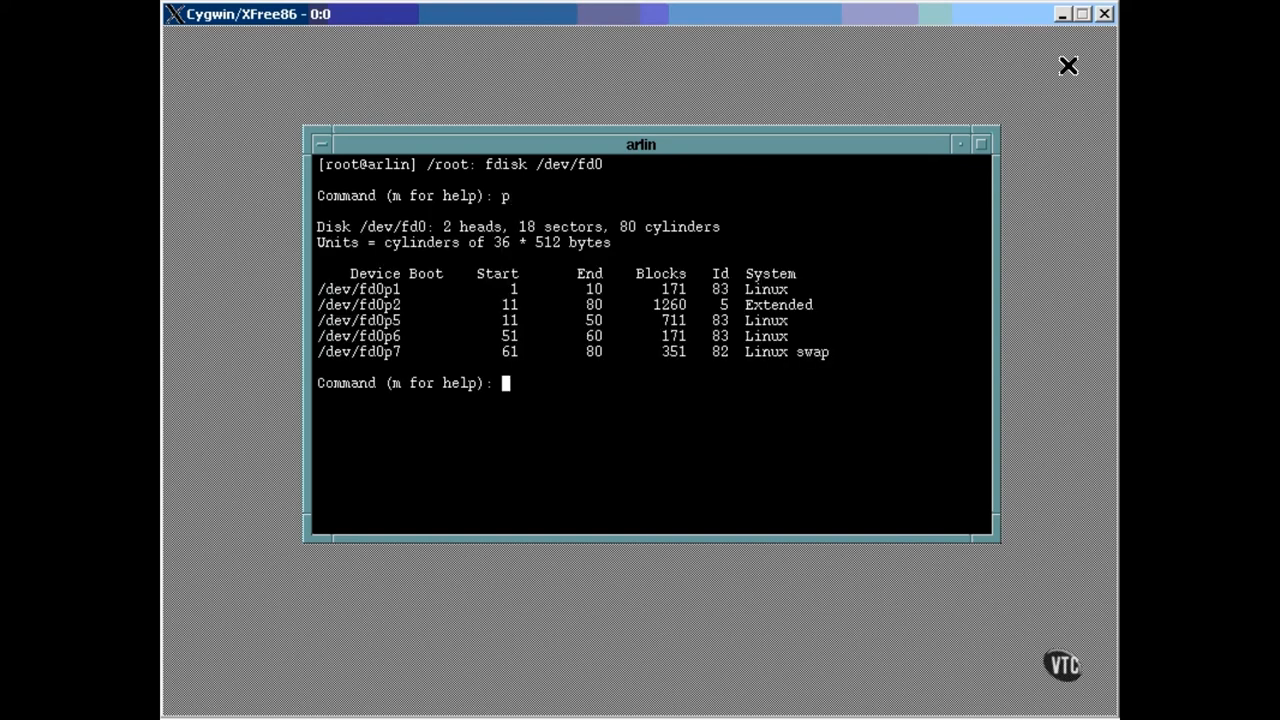
{"action": "type", "text": "a"}
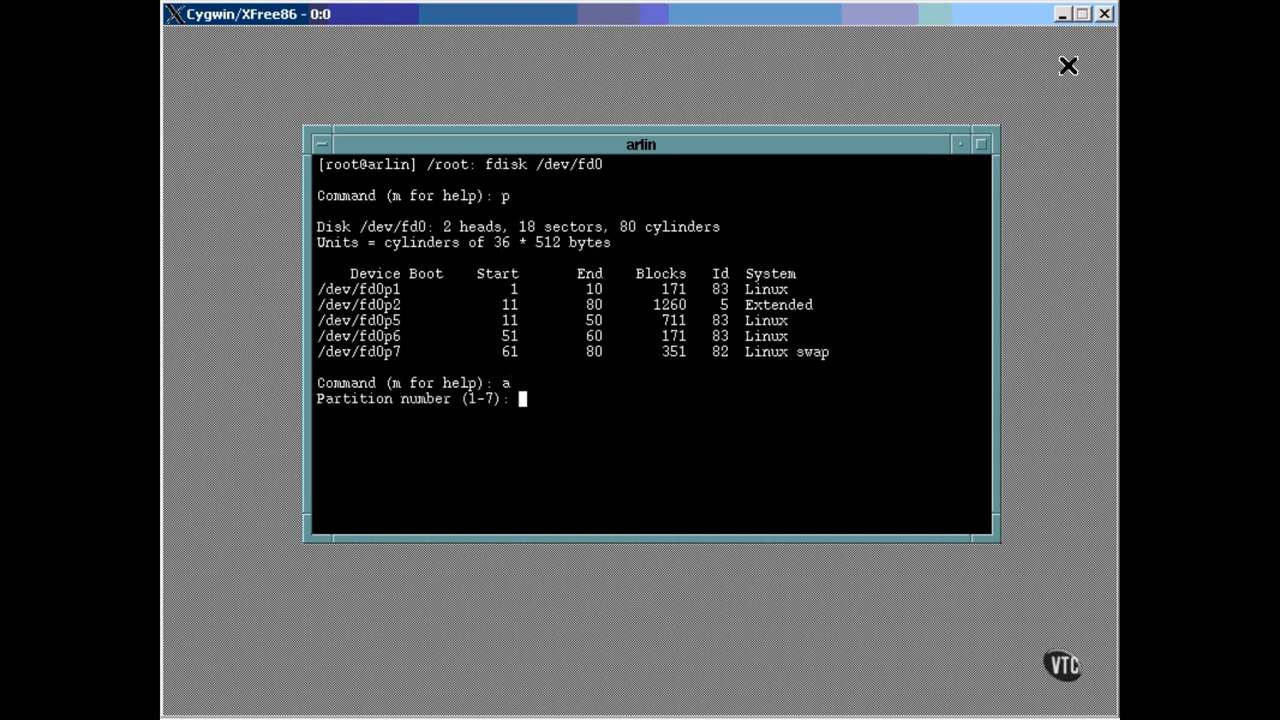
{"action": "type", "text": "1"}
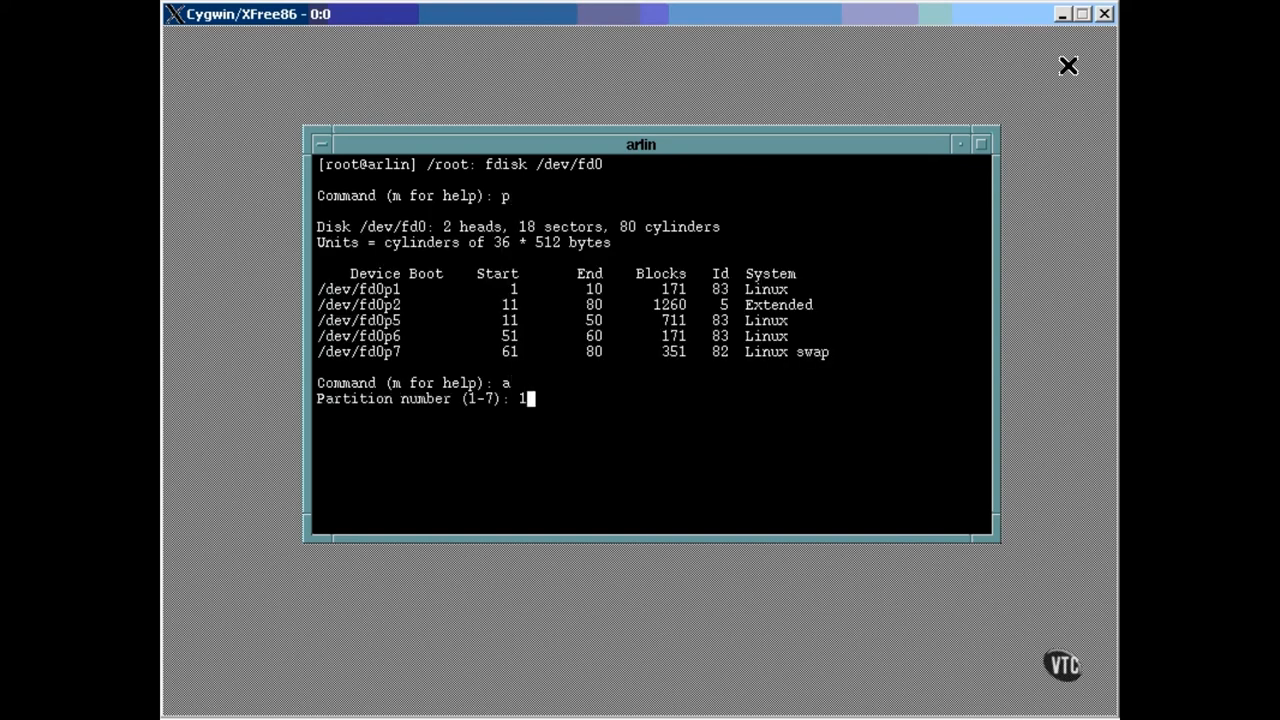